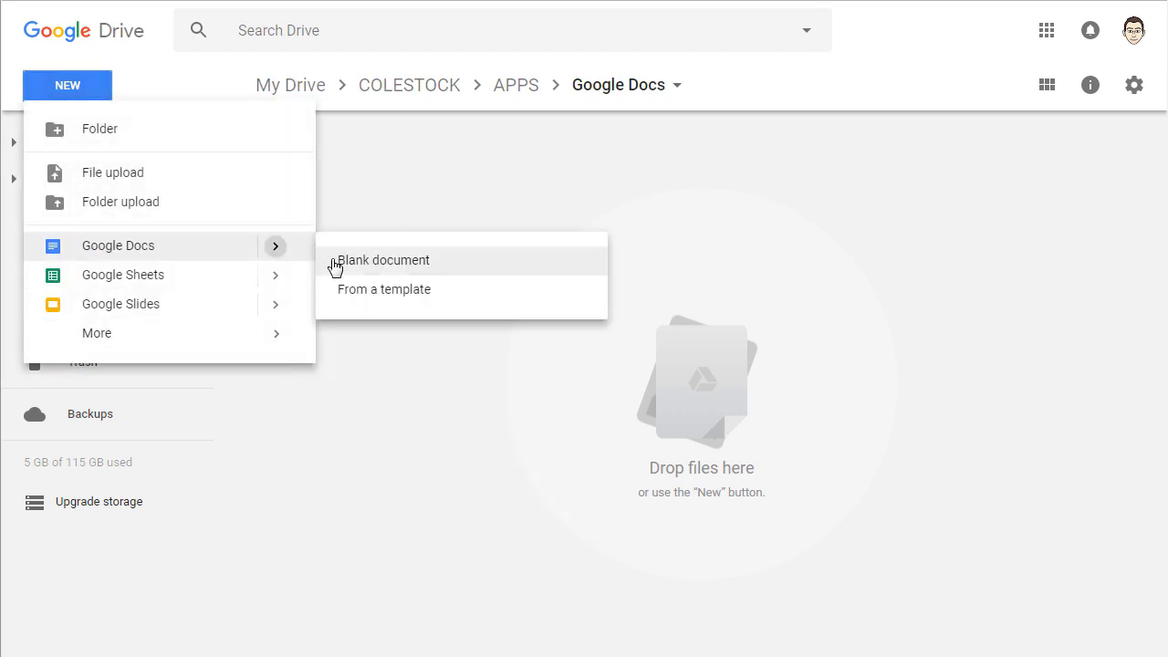
- Create a blank document named 'Resume - Bob Dobalina' with 0.5-inch side margins
left_click(382, 260)
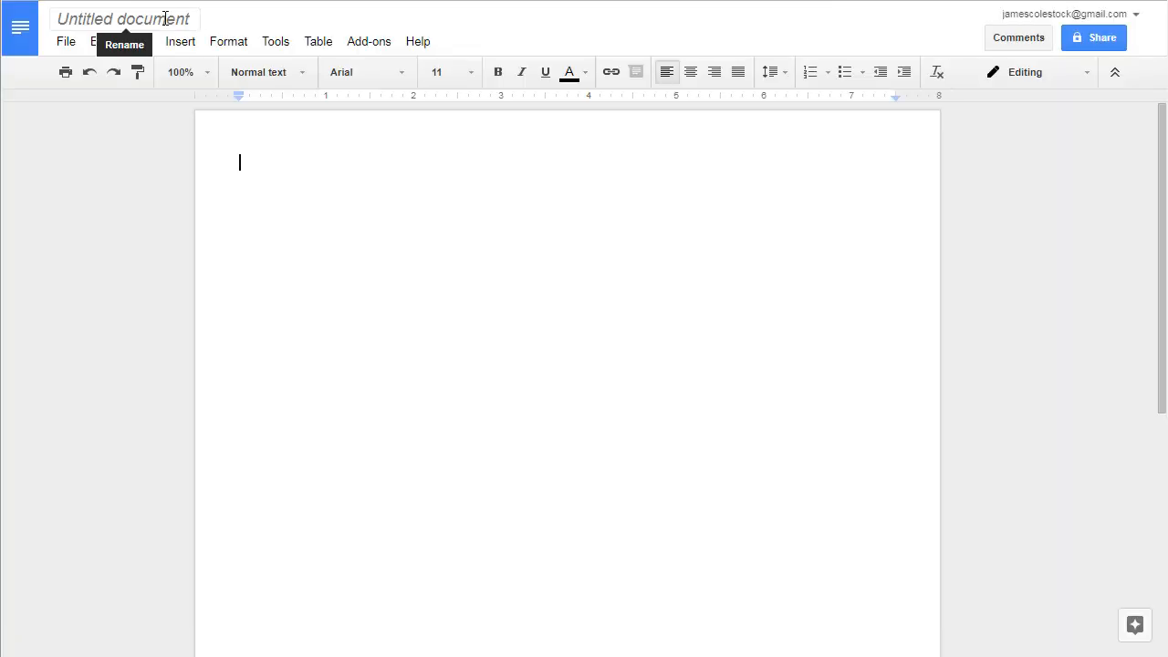
type("Resume - Bob Dobalina")
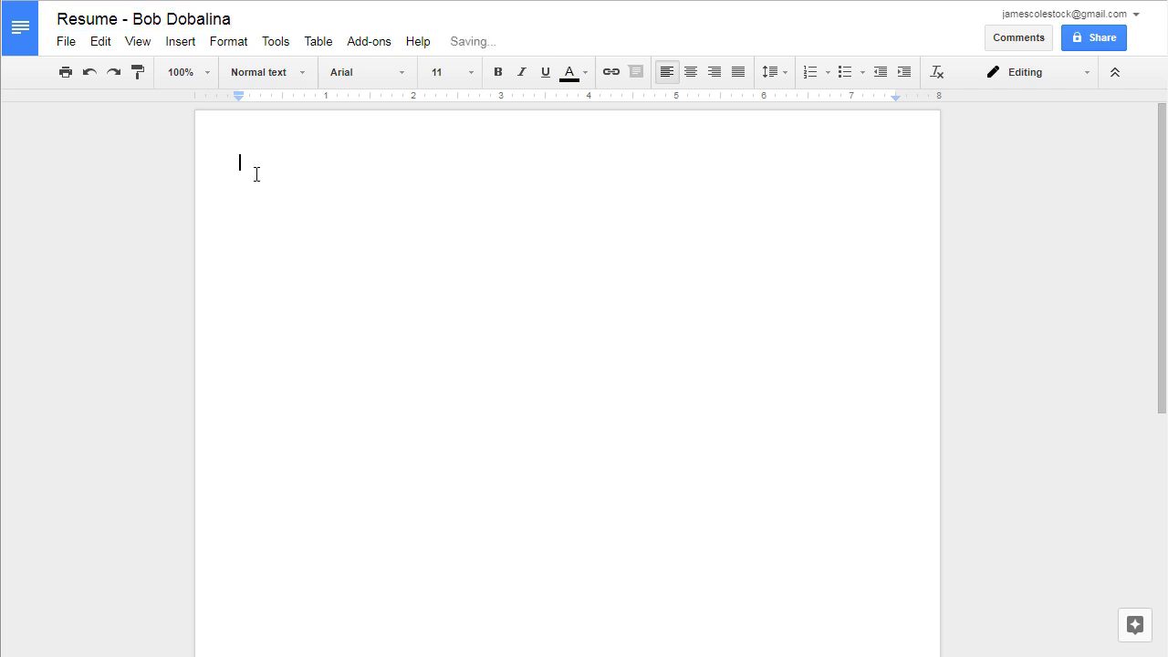
left_click(66, 41)
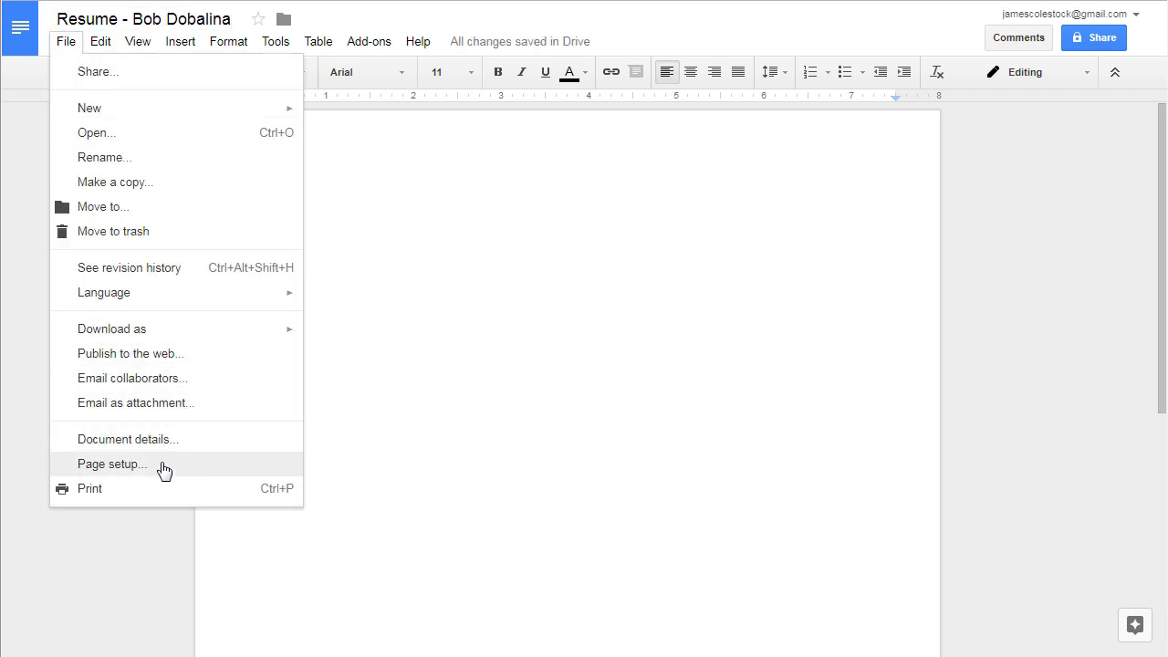
left_click(112, 463)
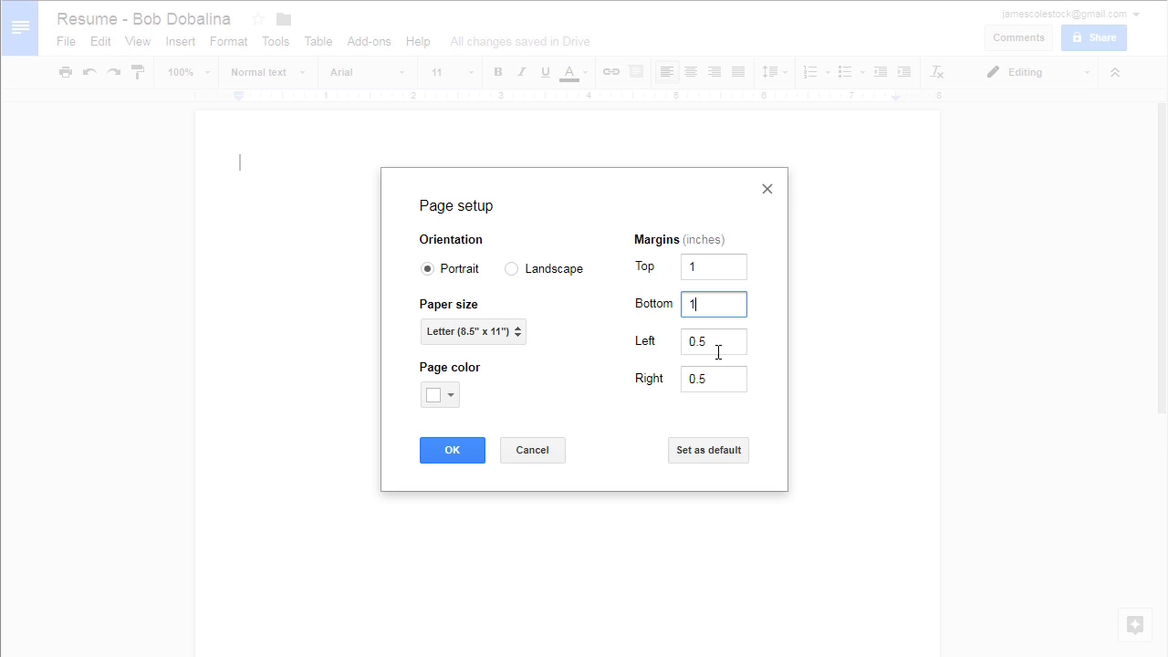
left_click(452, 450)
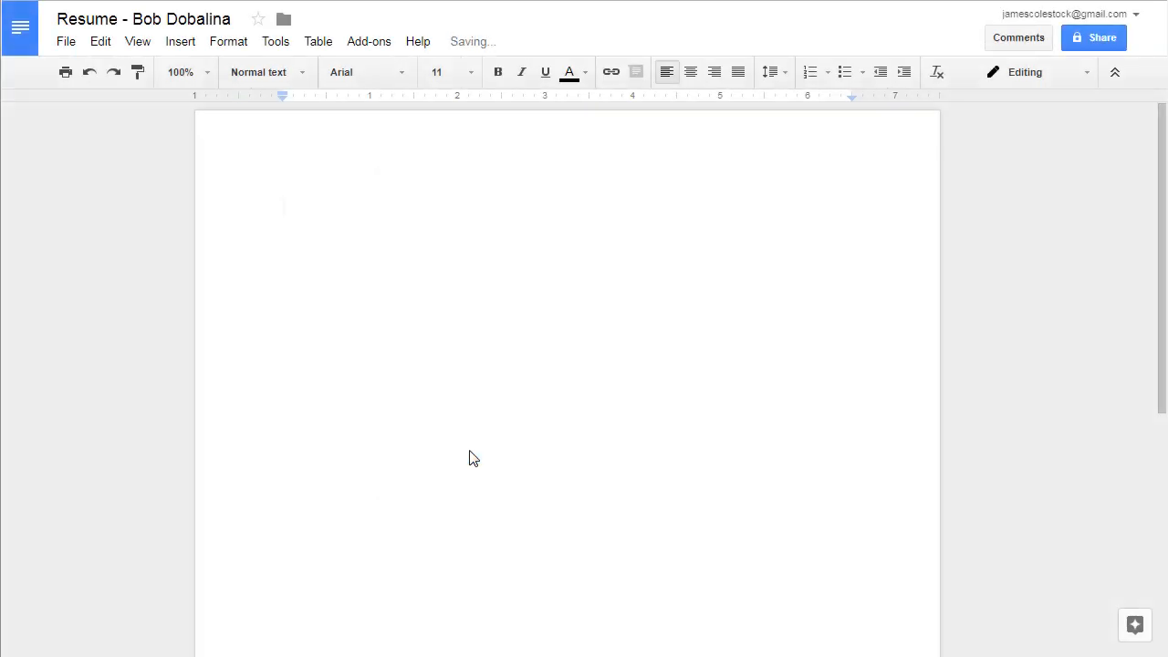
- Type 'Bob Dobalina' centred on the first line, then left-align the next line
left_click(690, 72)
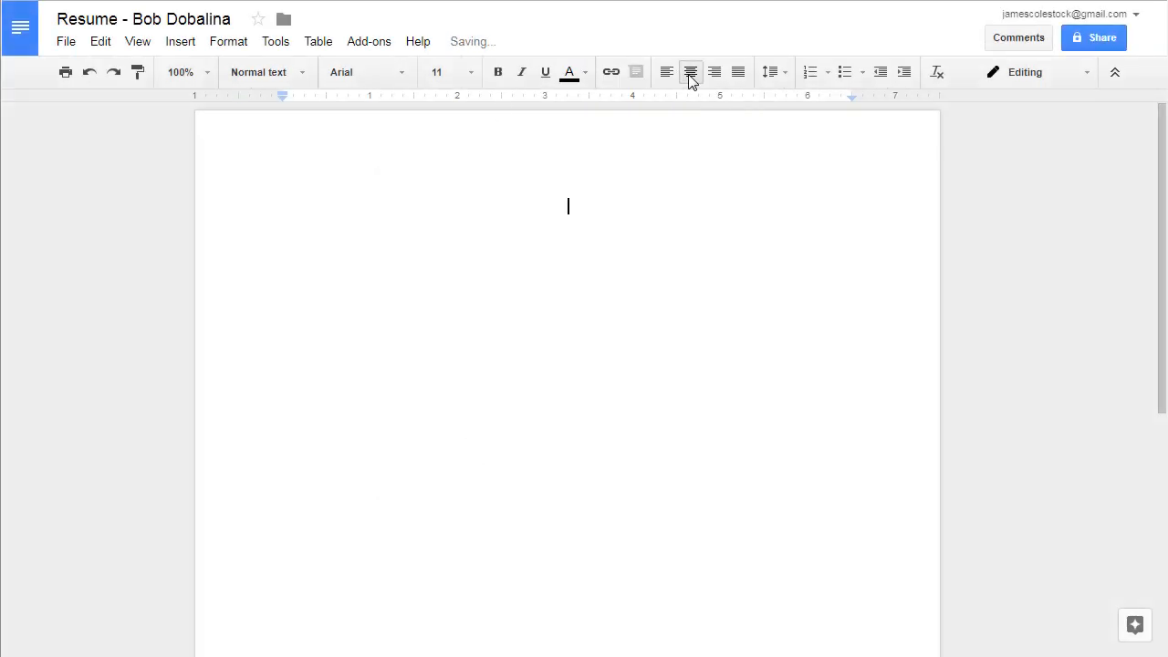
type("Bob Dobalina")
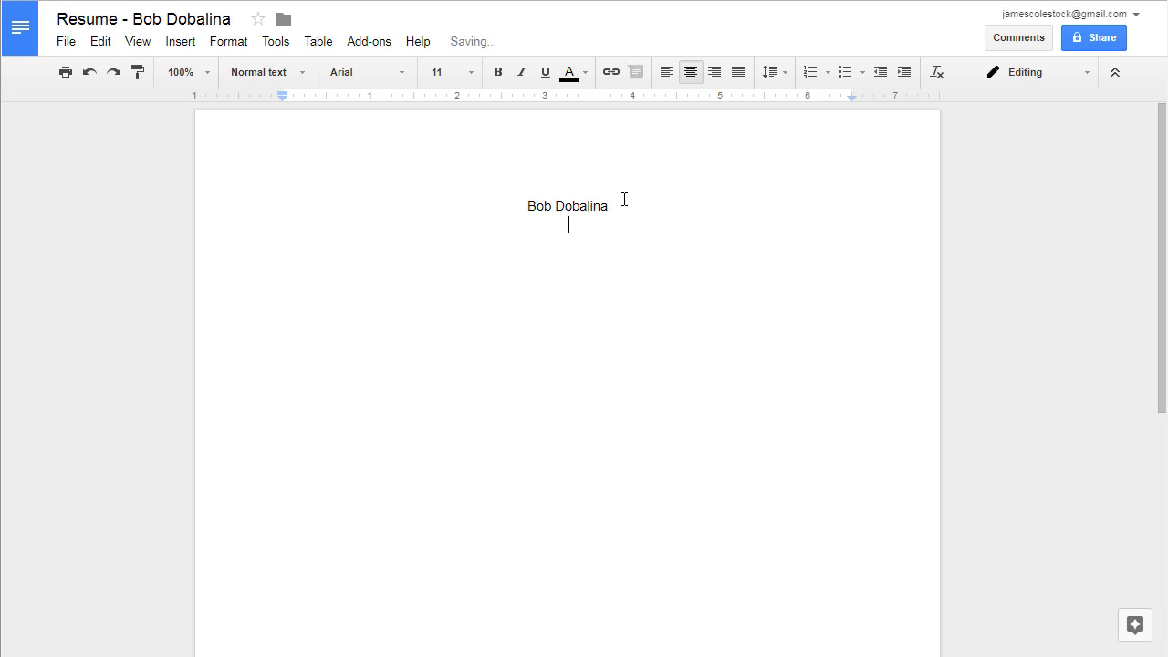
left_click(666, 72)
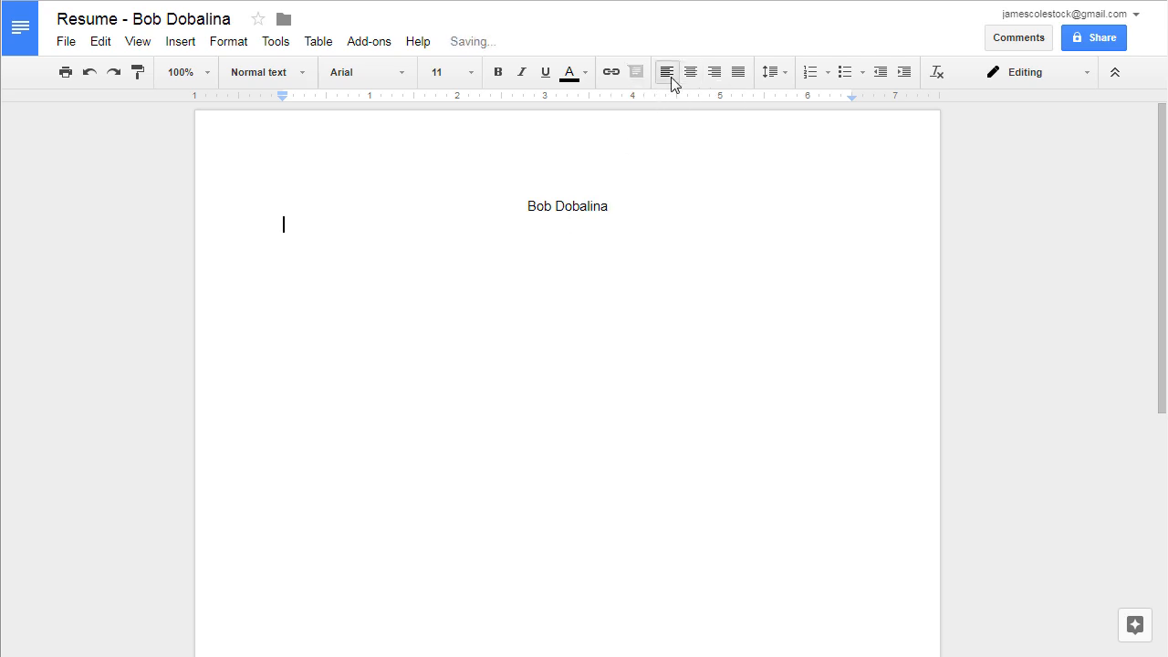
mouse_move(383, 102)
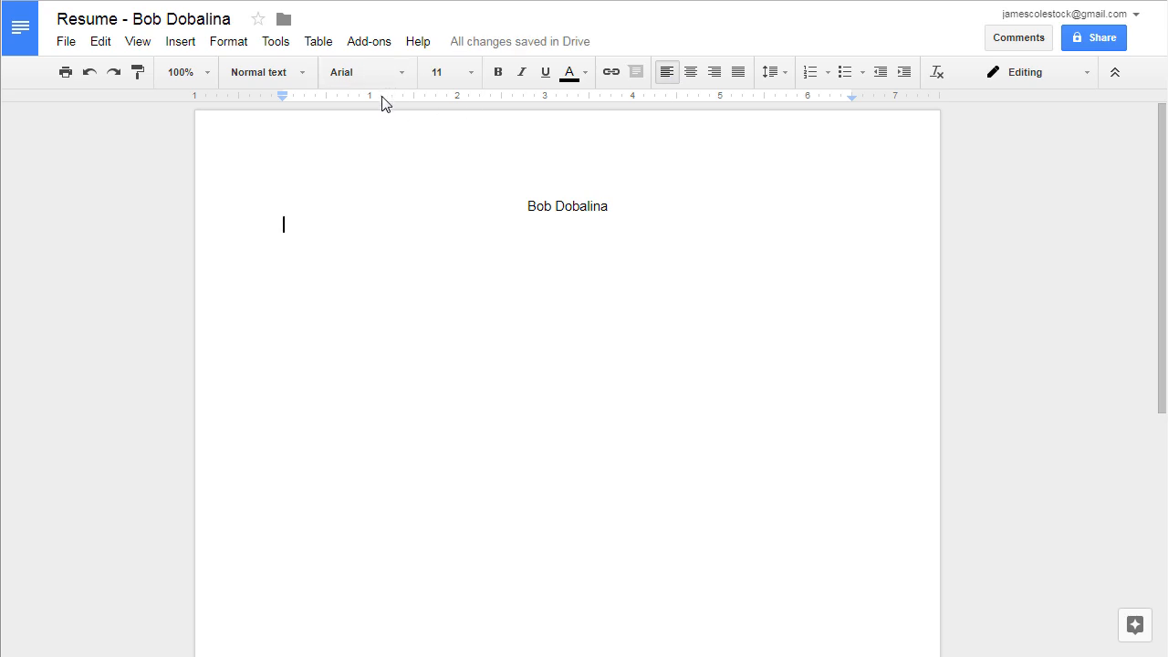
- Add centred tab stops at about 1.3 and 5.2 inches on the ruler
left_click(369, 94)
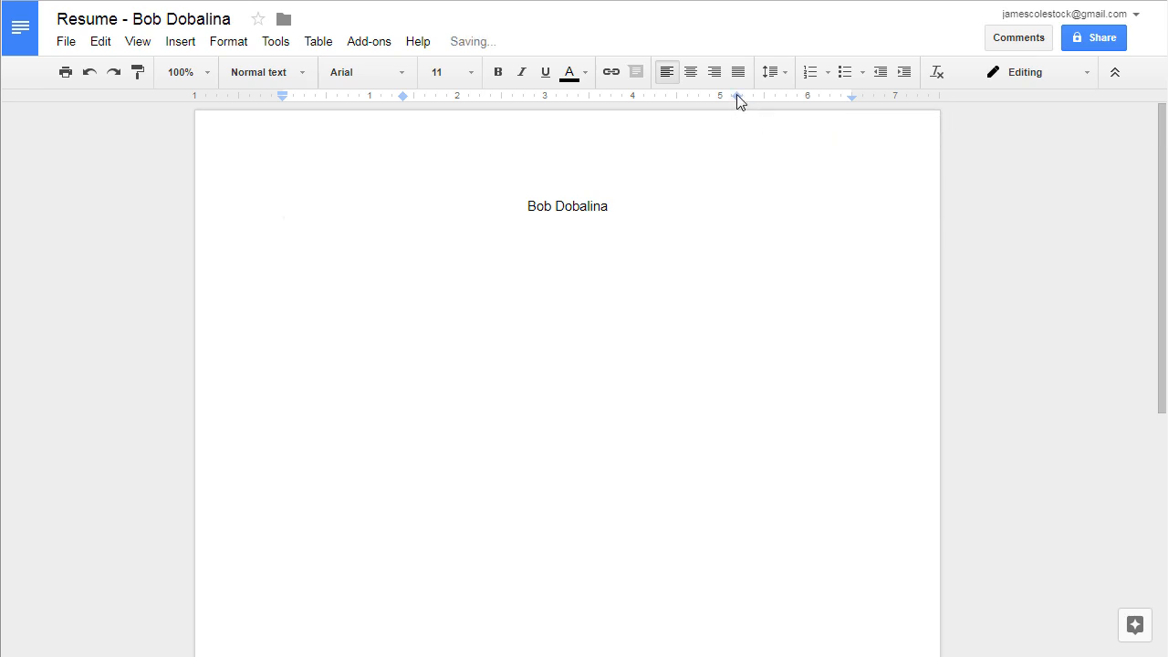
left_click(283, 226)
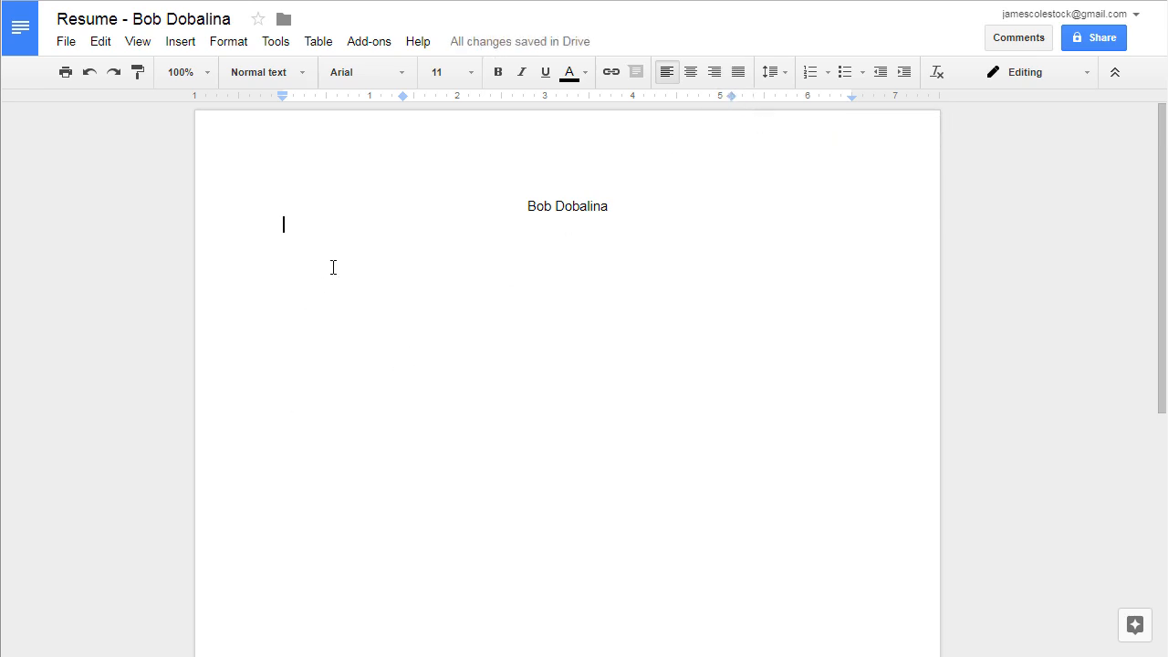
- Enter '123 Jump Street', 'El Segundo, CA 90245', the email and phone 310.555.1212
type("1")
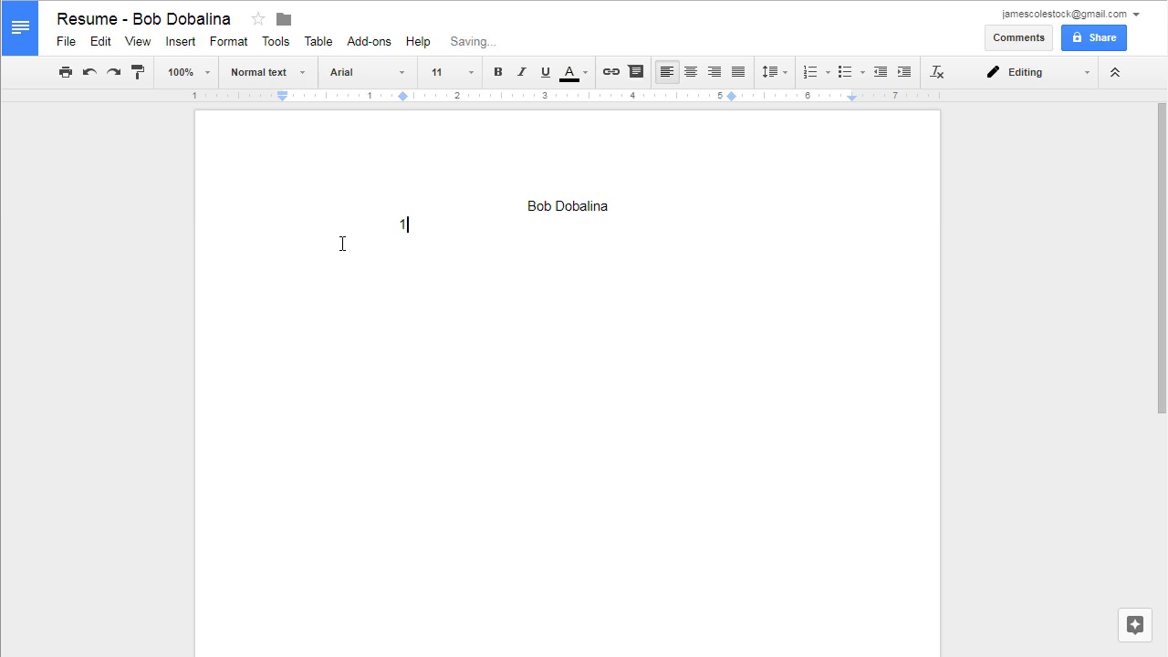
type("23 Jump Street")
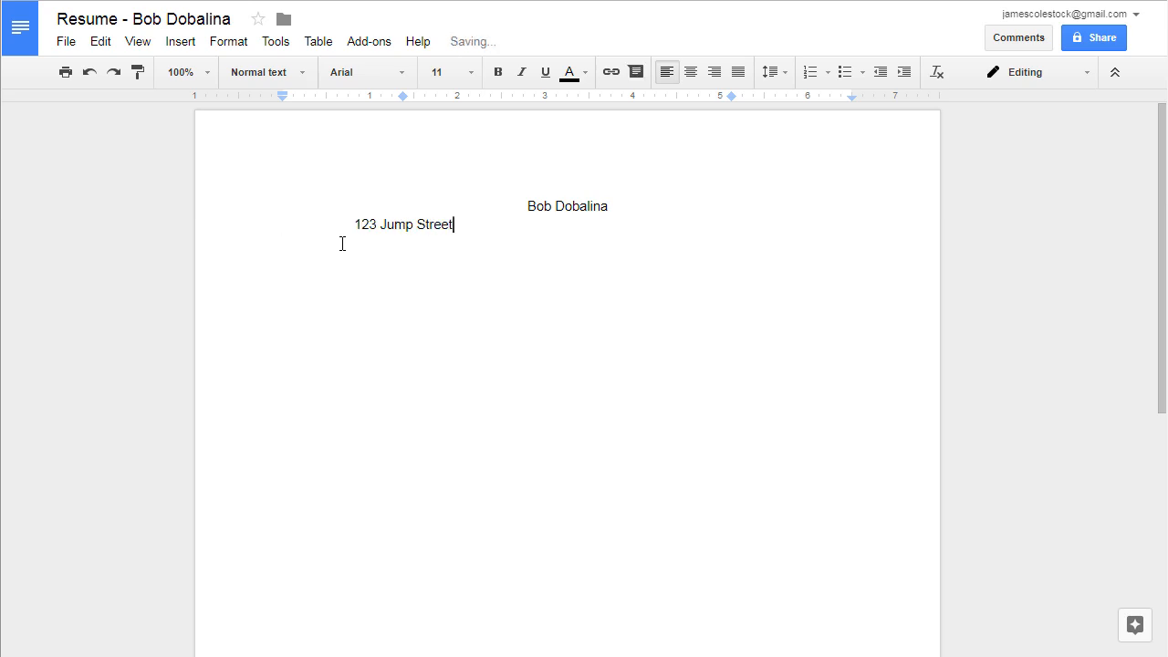
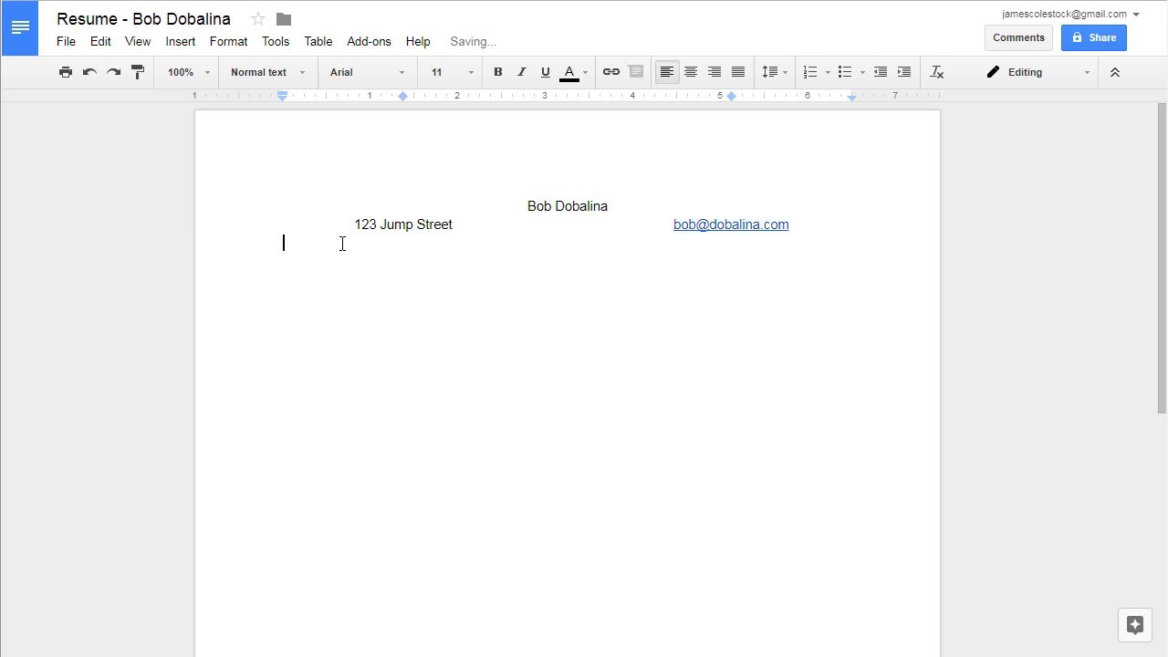
type("El Se")
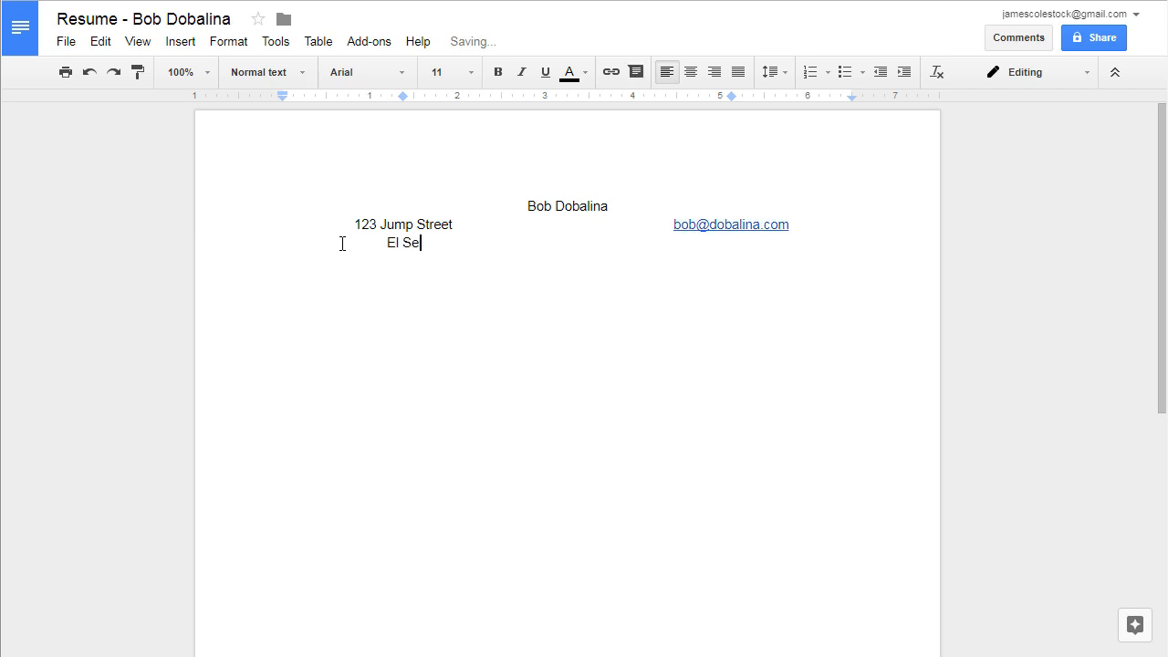
type("gundo, CA 90245")
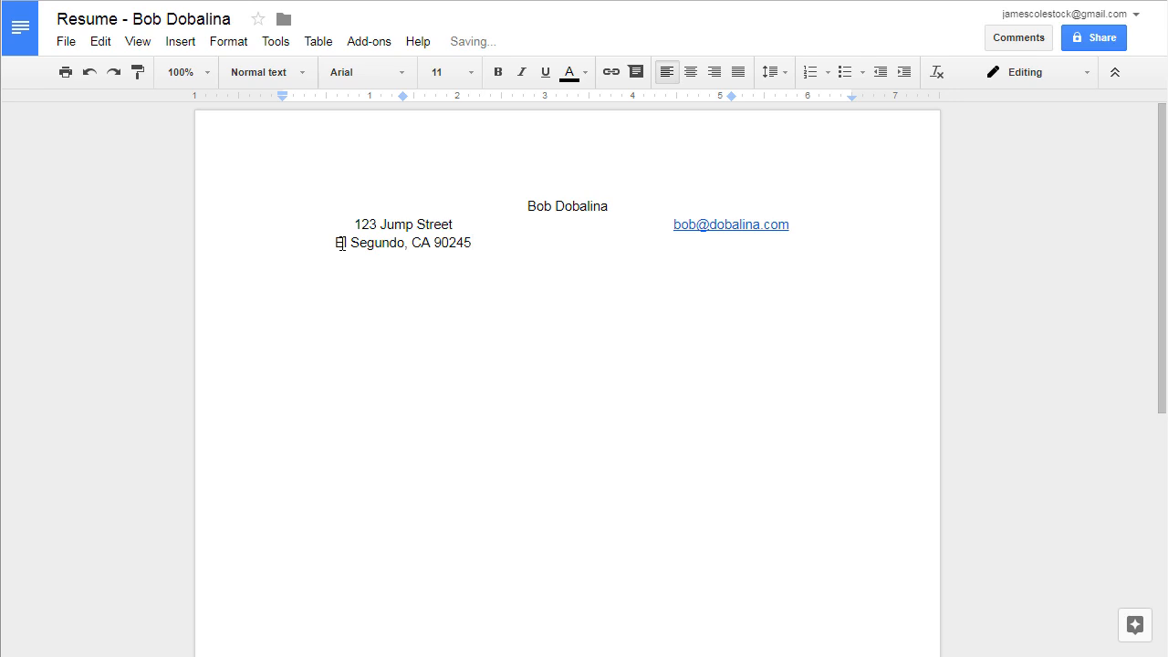
type("310.555.12")
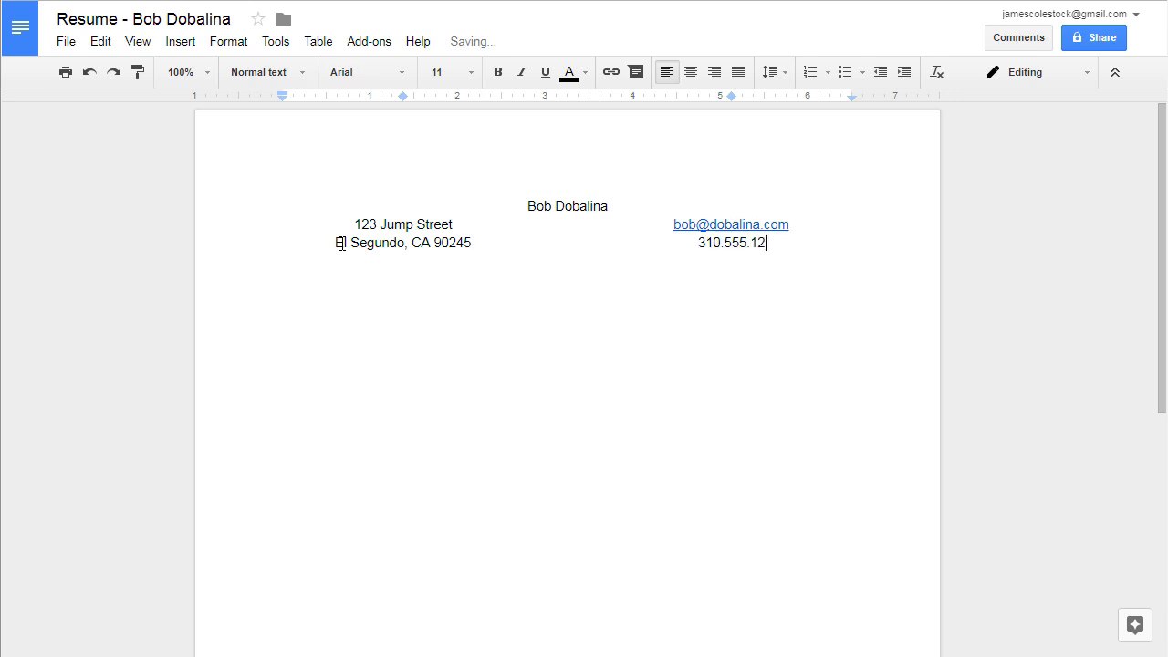
type("12")
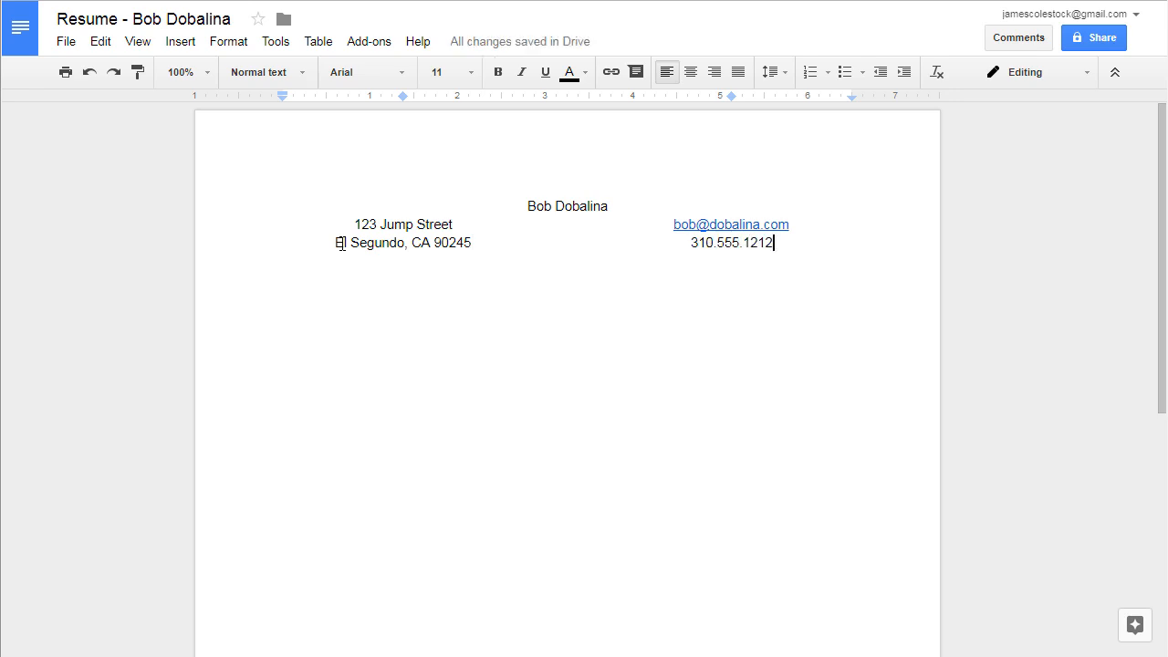
key("enter")
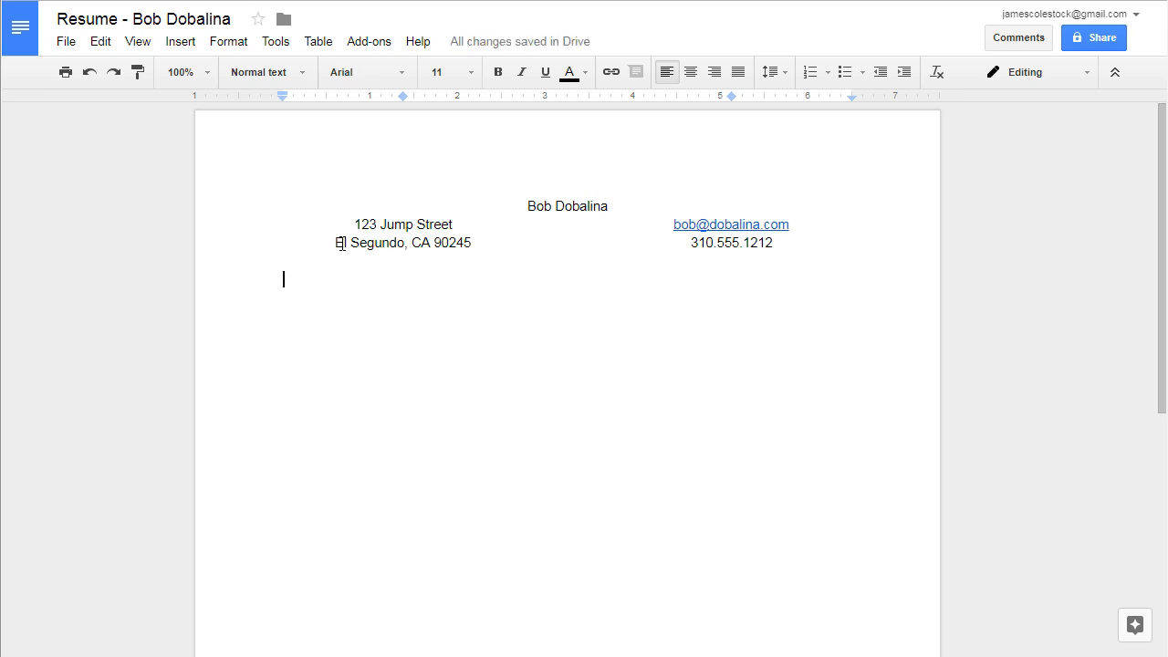
- Type the OBJECTIVE heading and the Metro State University and family-business objective
type("OBJ")
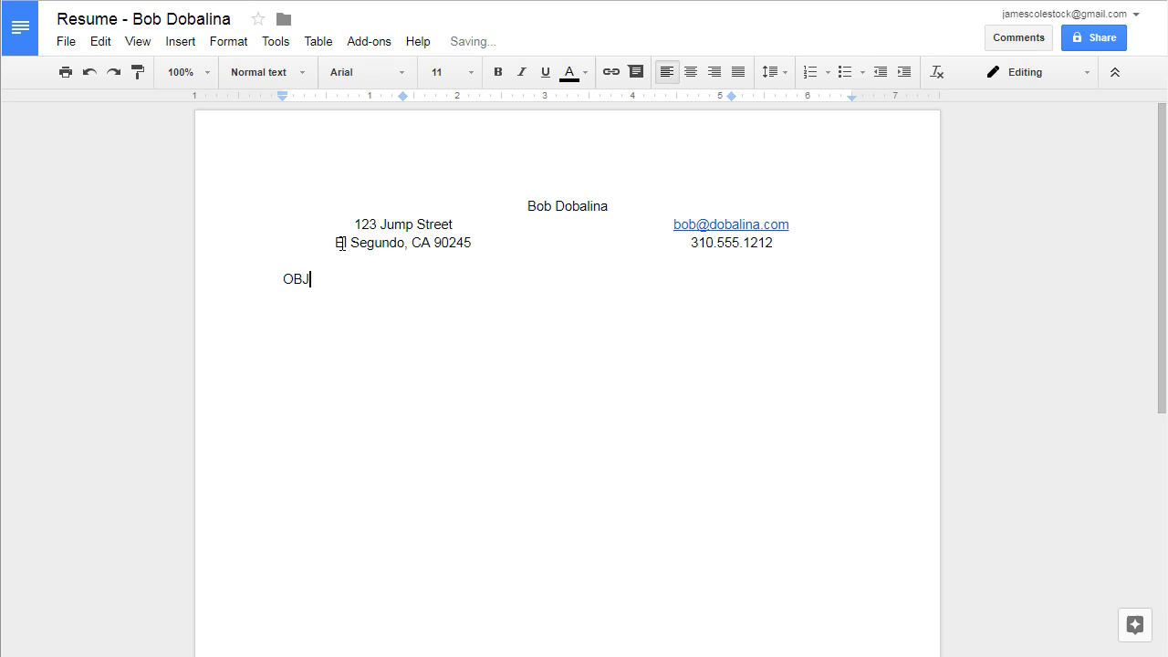
type("ECTIVE")
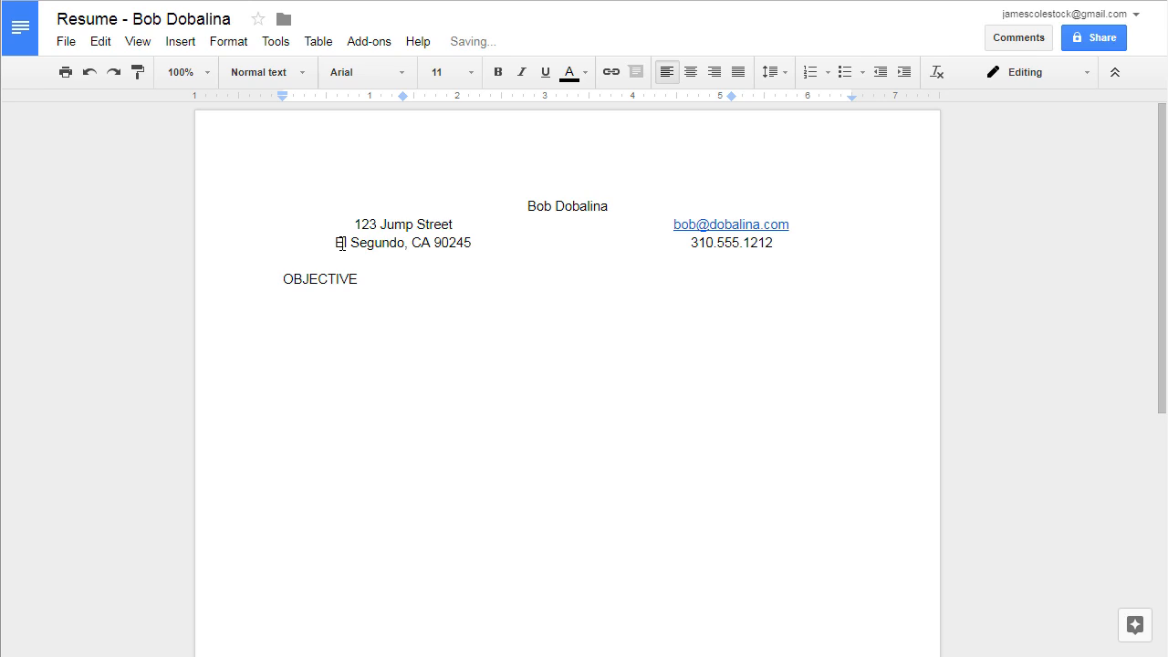
left_click(284, 316)
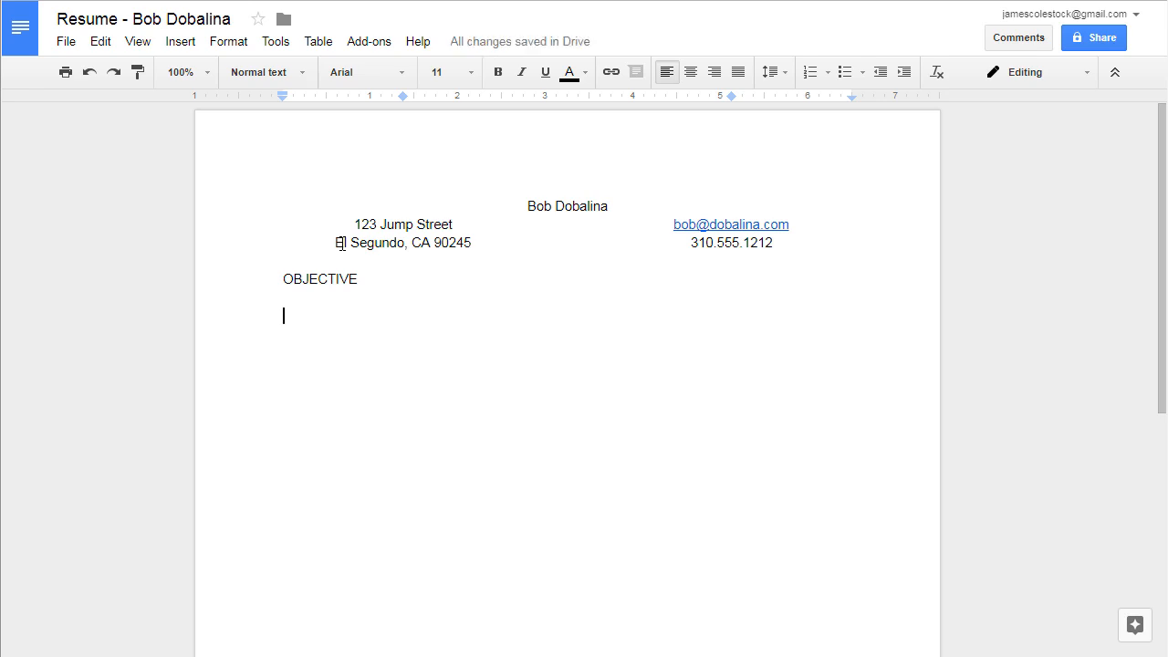
type("To obtain admi")
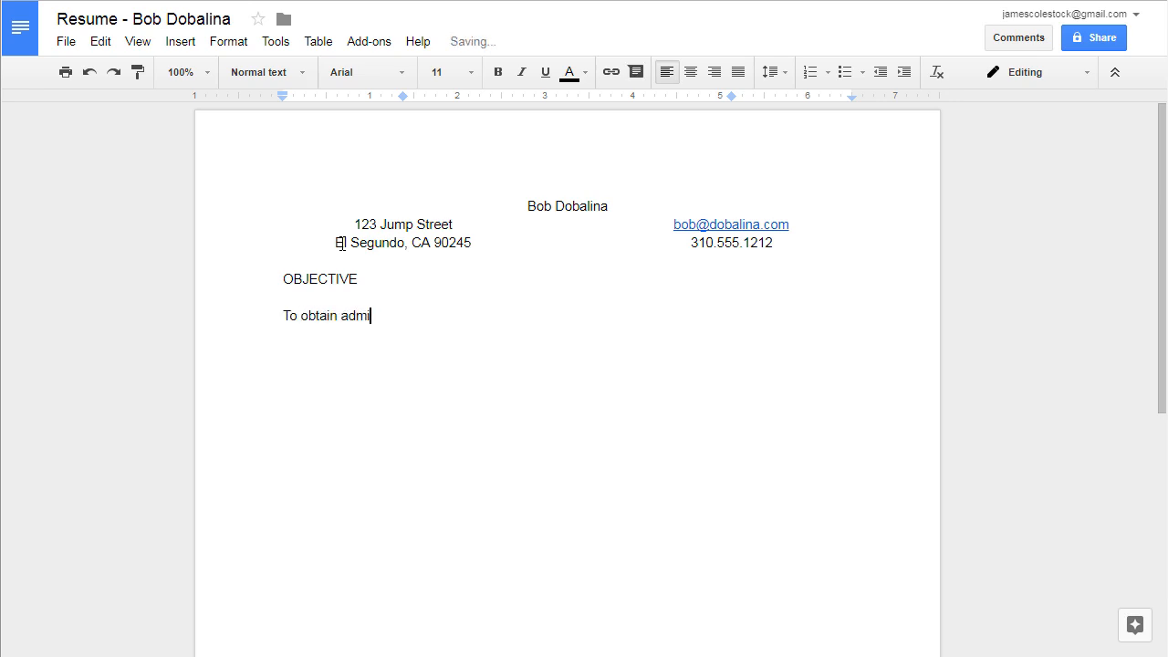
type("ssion to Metro State University in or")
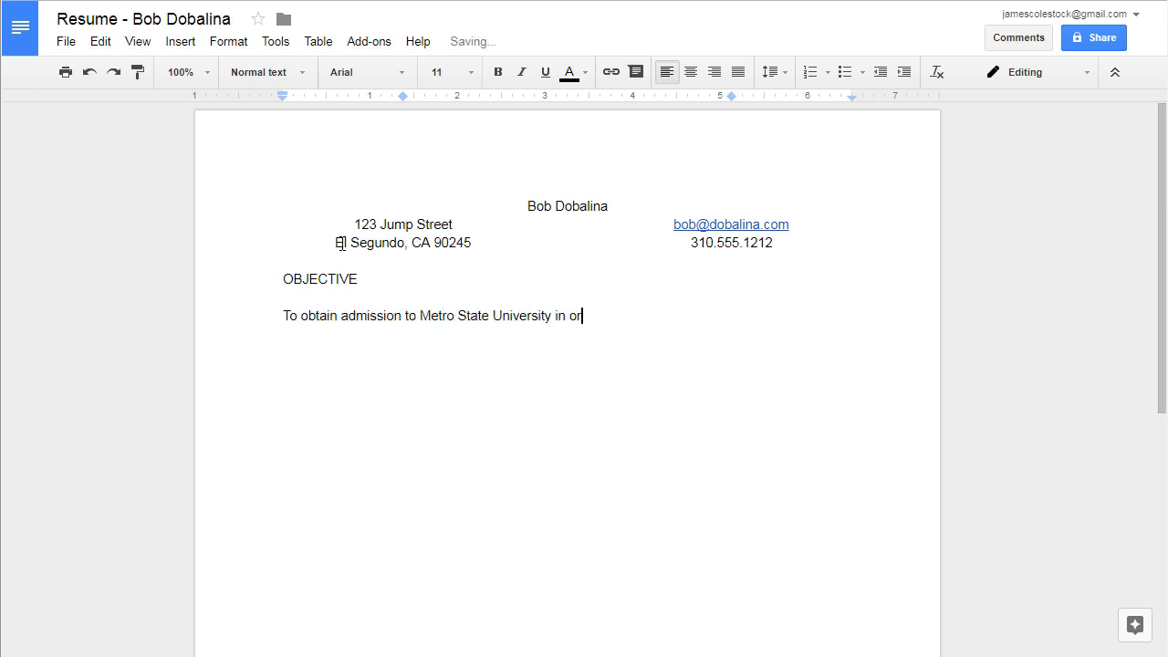
type("der to pursue a world-class Business e")
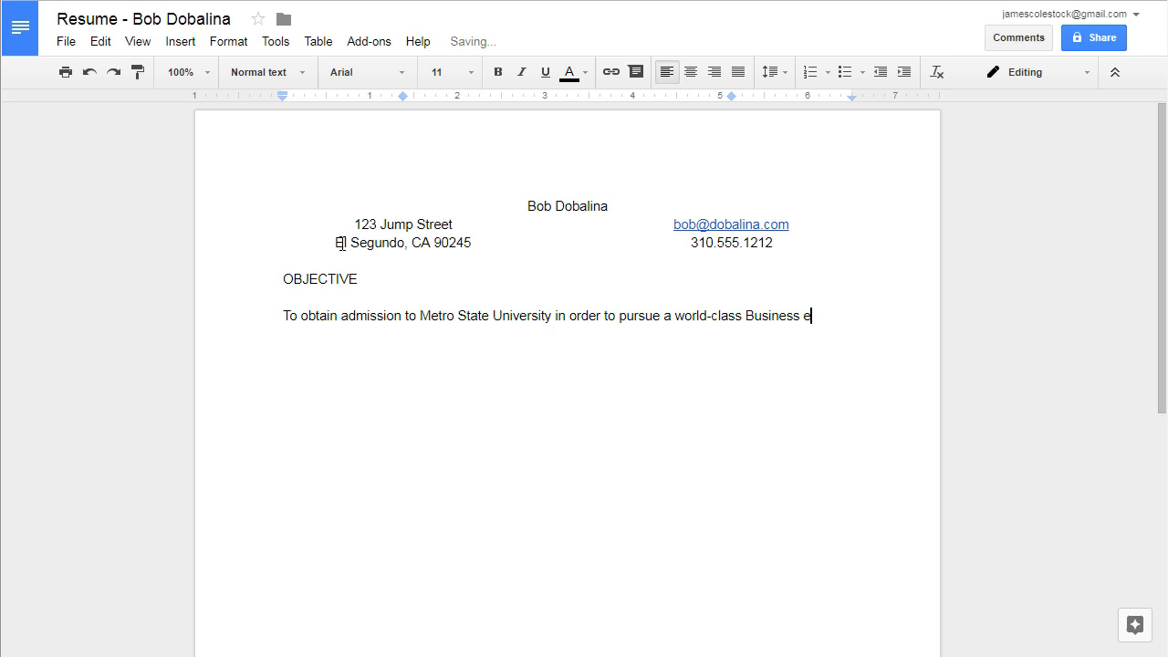
type("ducation. Ultimately, I would like to")
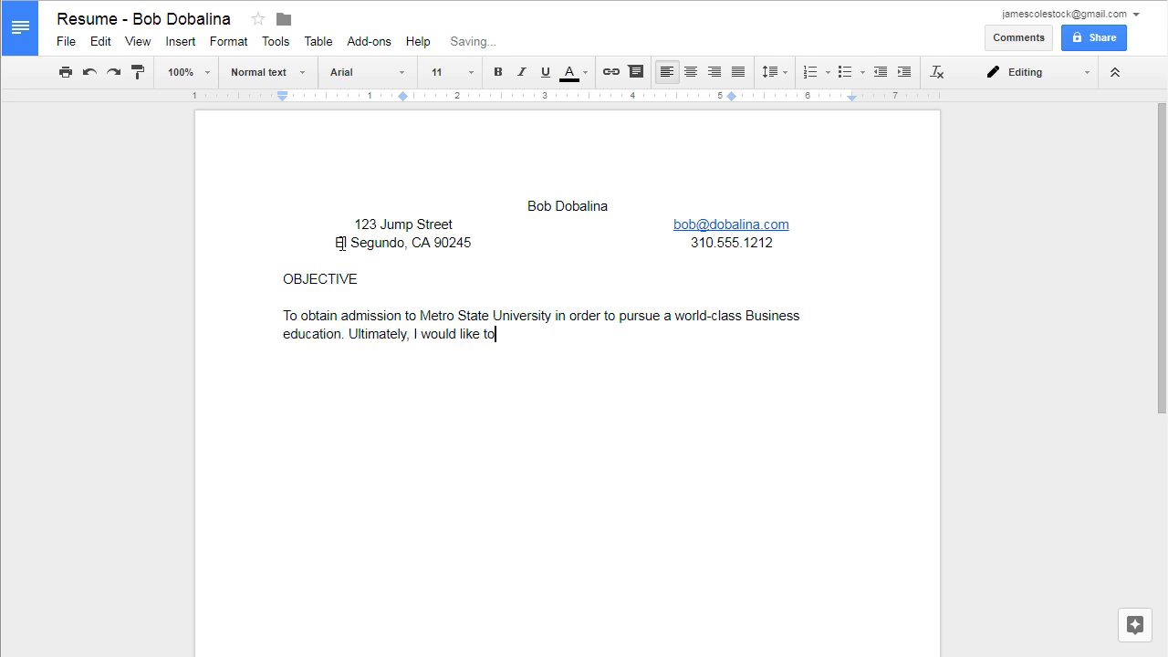
type("take over—and grow—my family's constr")
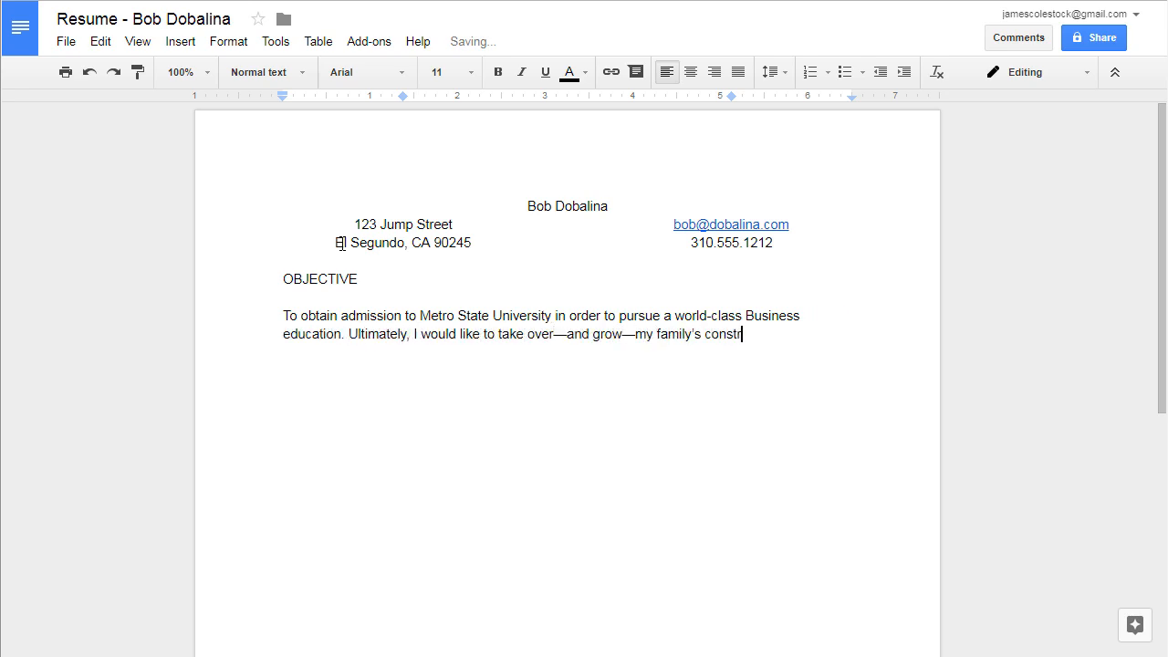
type("uction business.")
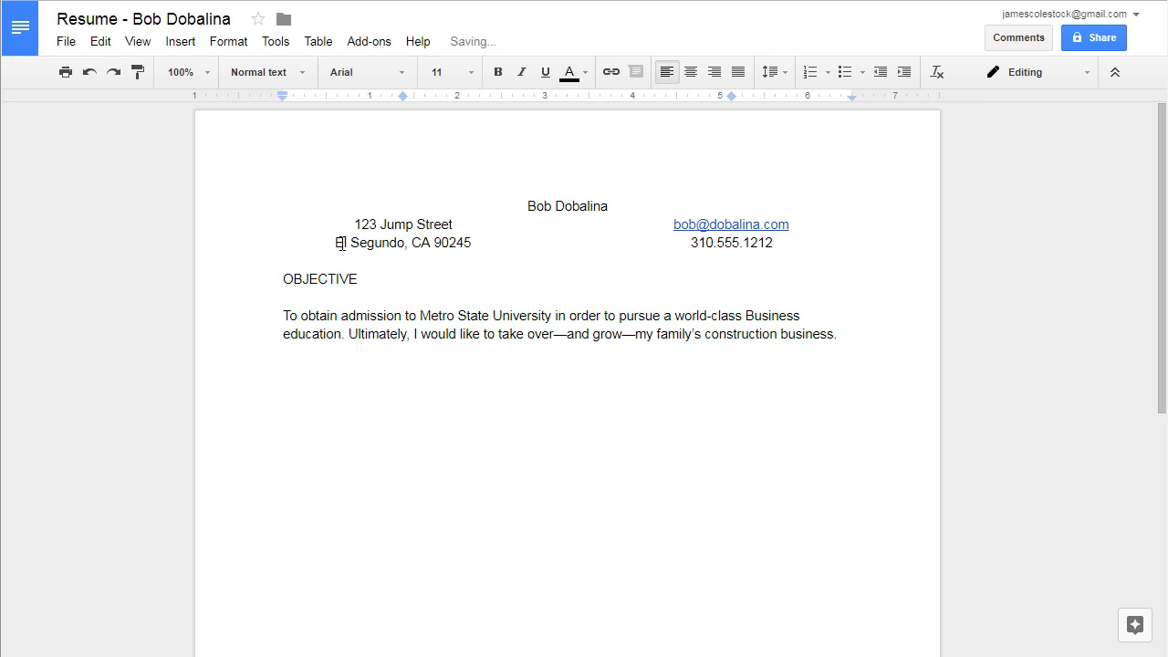
- Type the EDUCATION heading and begin the first entry line
type("EDU")
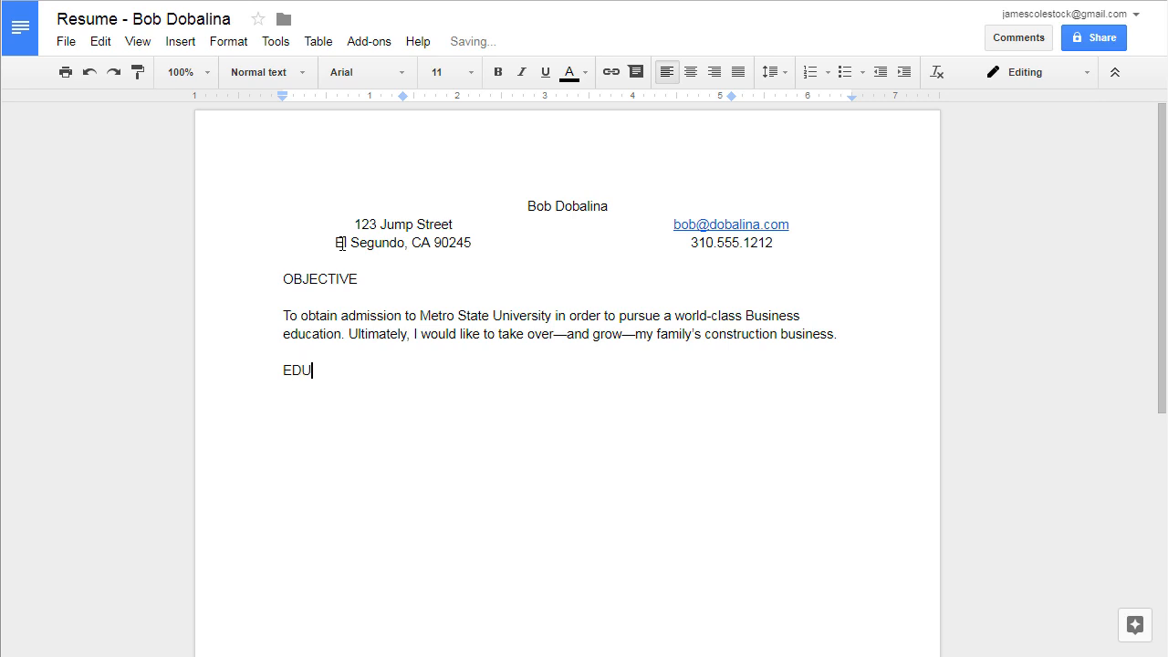
type("CATION")
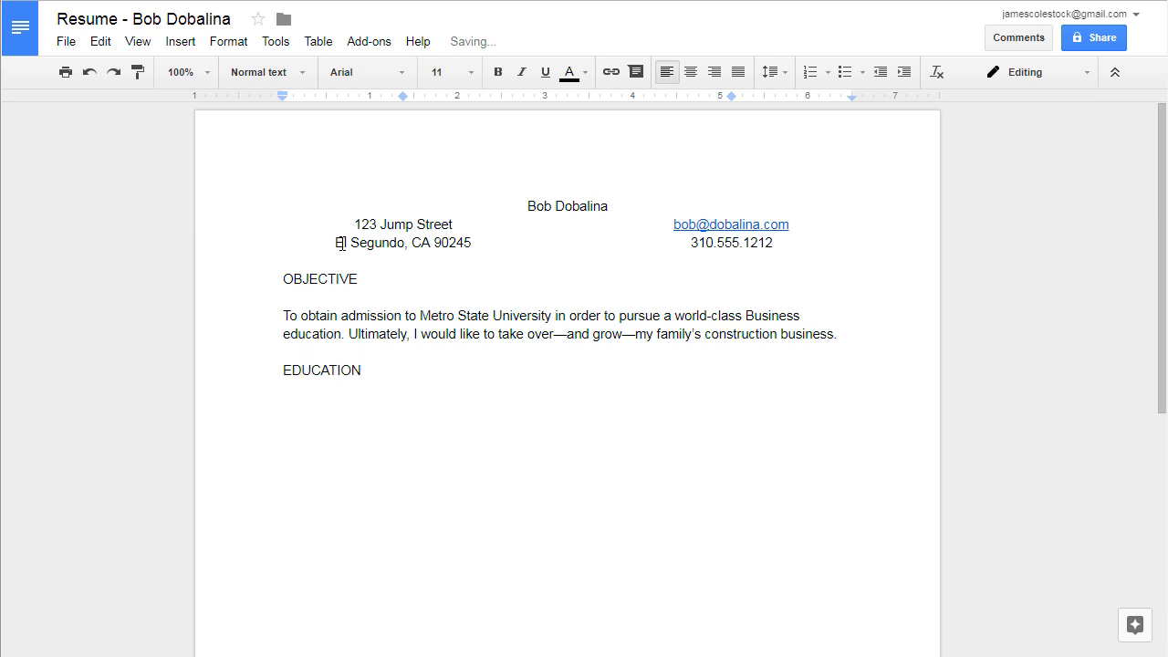
type("El")
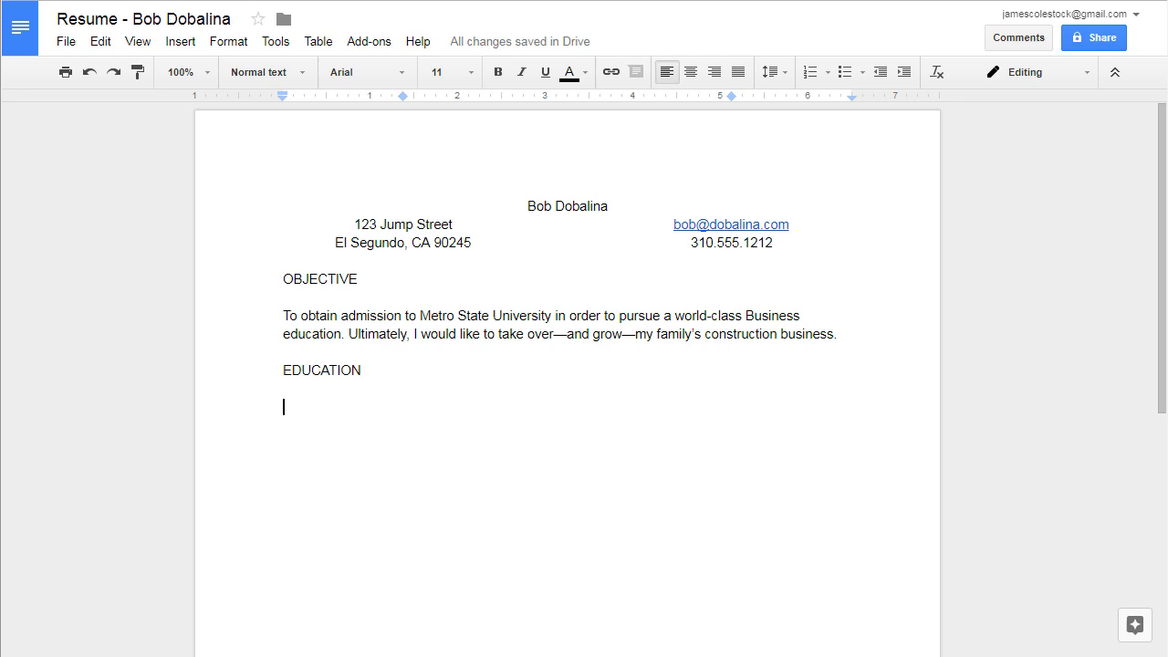
mouse_move(347, 400)
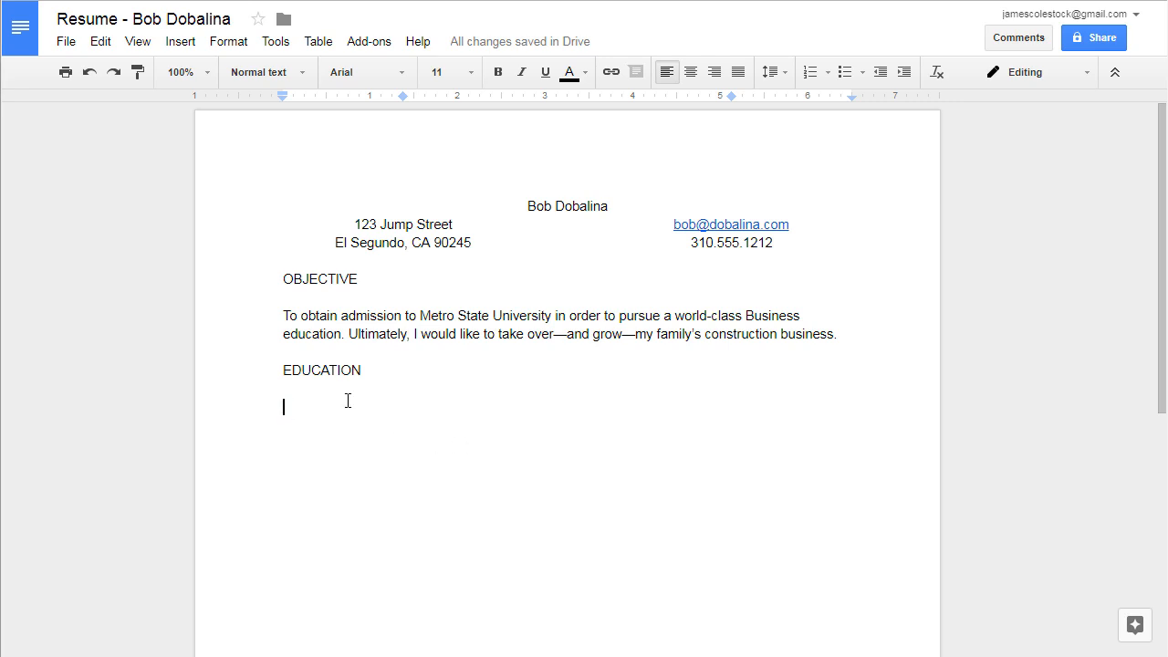
mouse_move(808, 272)
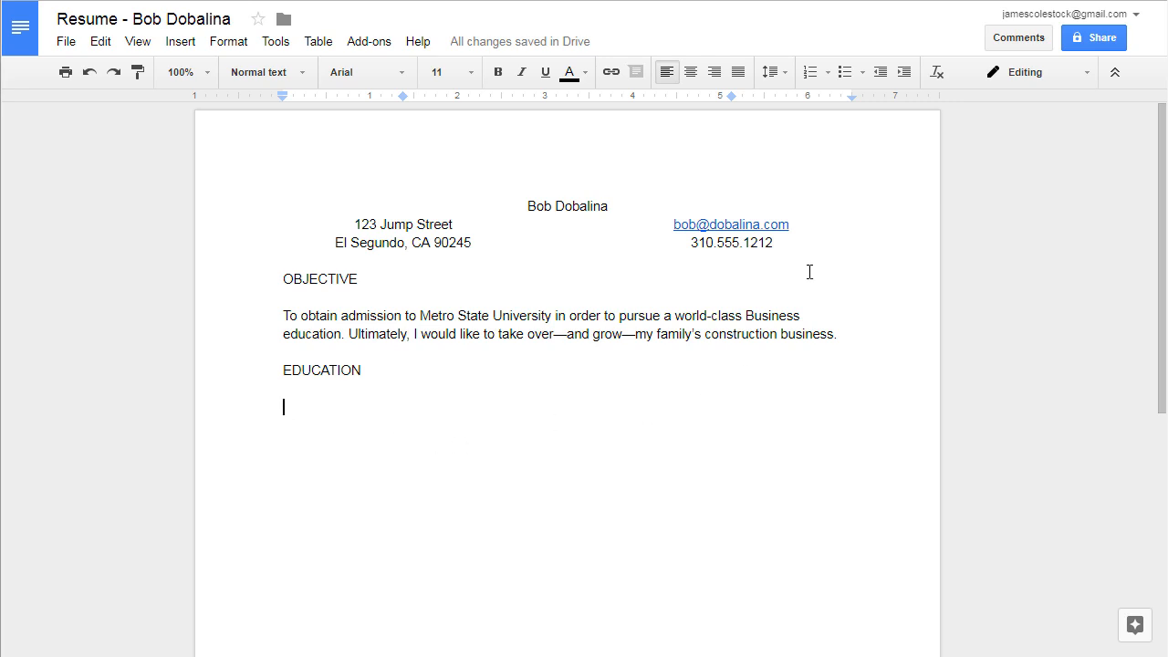
- Enter 'El Segundo High School, El Segundo, CA' with '2014 - Present' at the right margin
right_click(853, 108)
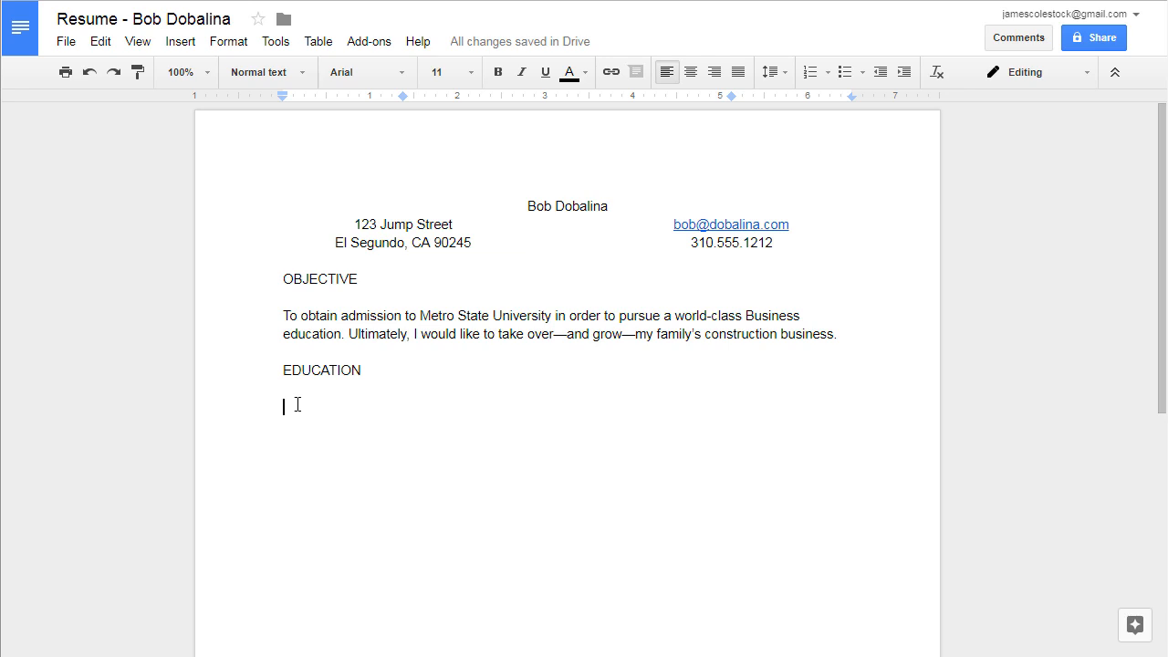
type("El Segundo High School")
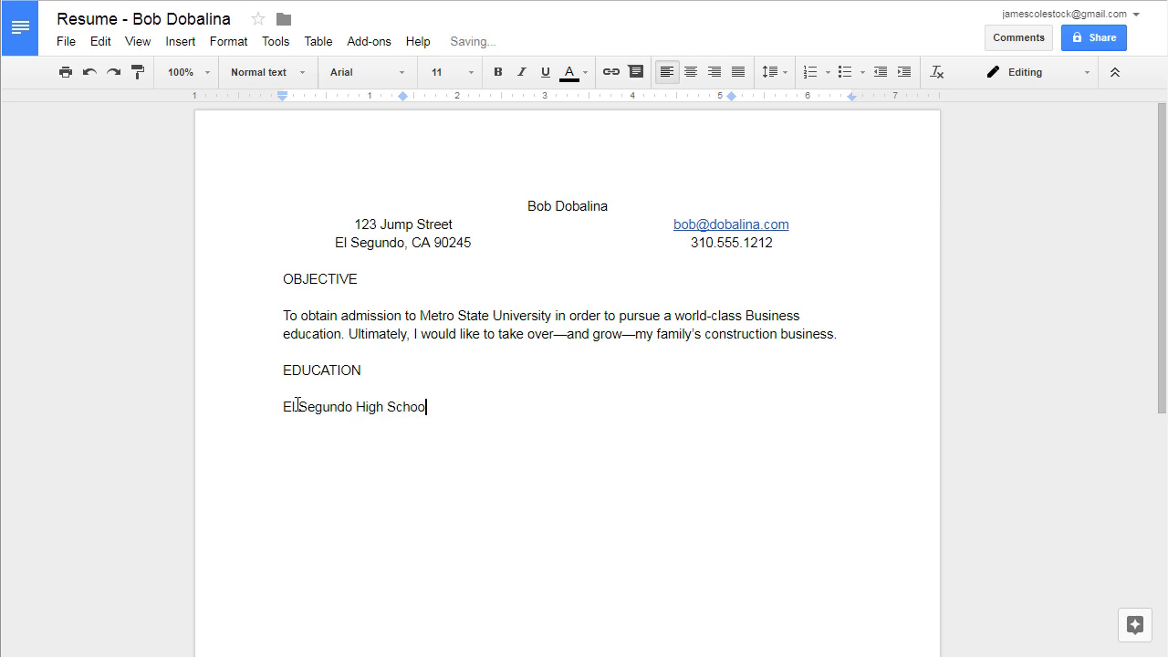
type(", El Segundo, CA")
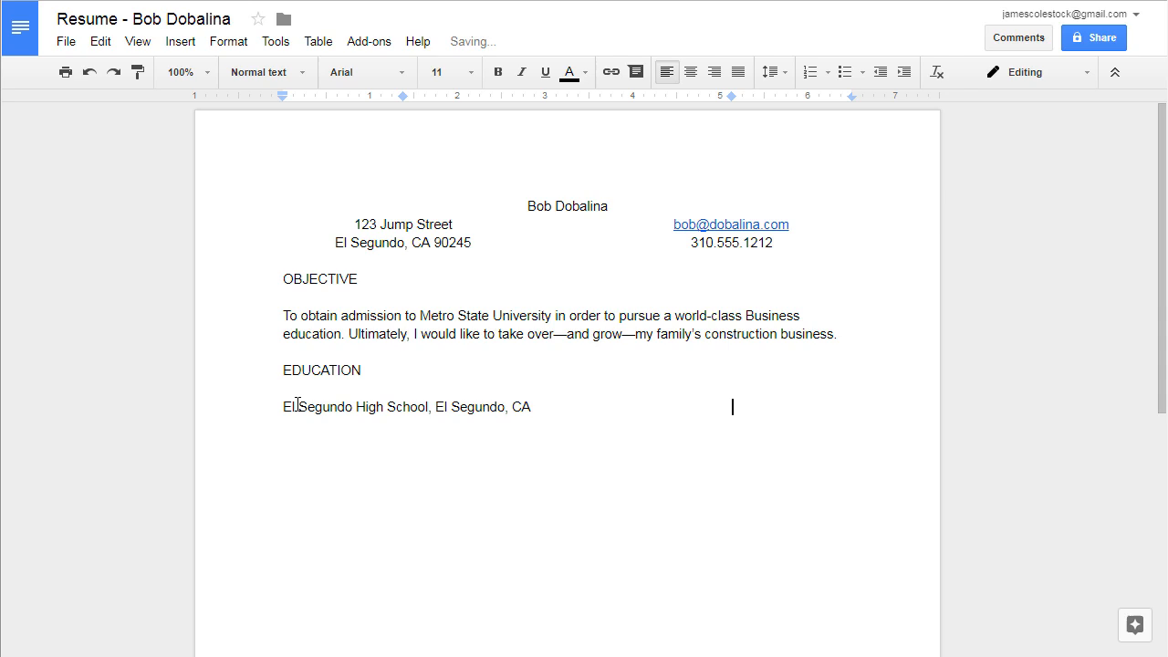
type("2014 - Present")
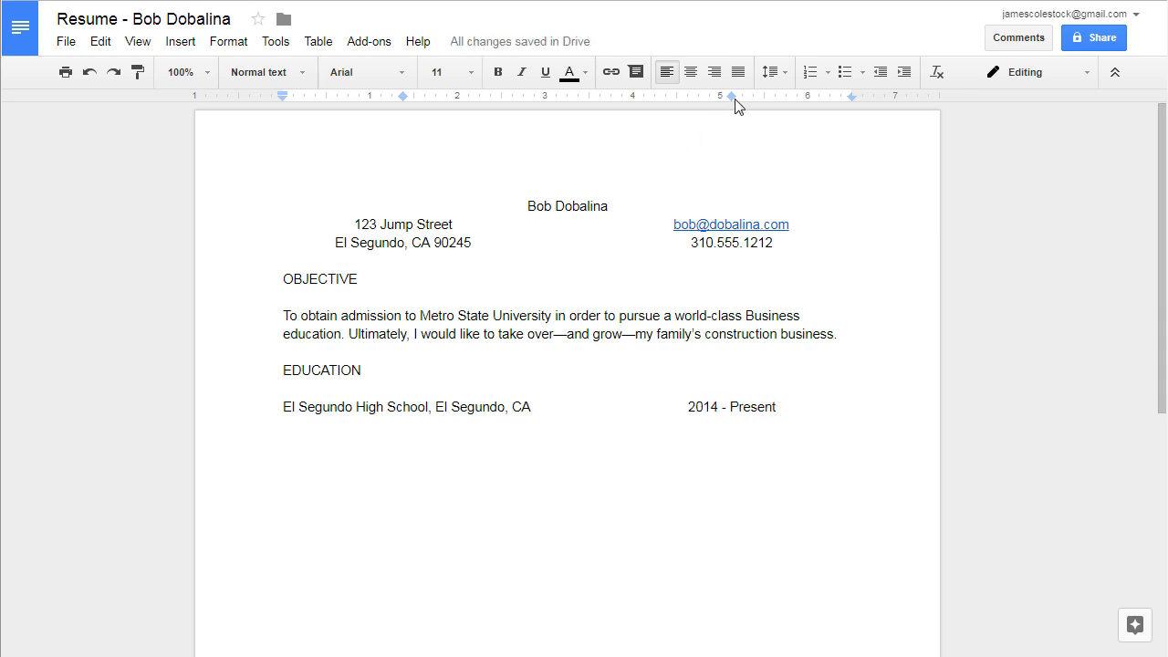
left_click_drag(739, 94, 730, 95)
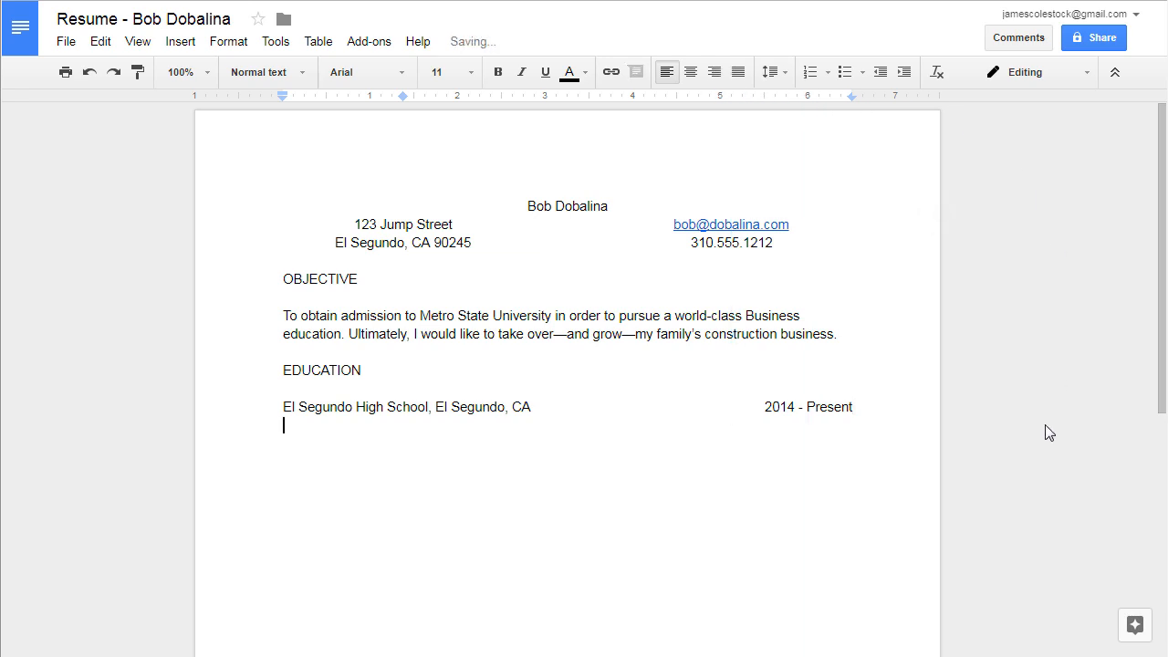
- List the May 2018 diploma, 2.8 GPA and Robotics Club, and switch to Calibri
type("High School Di")
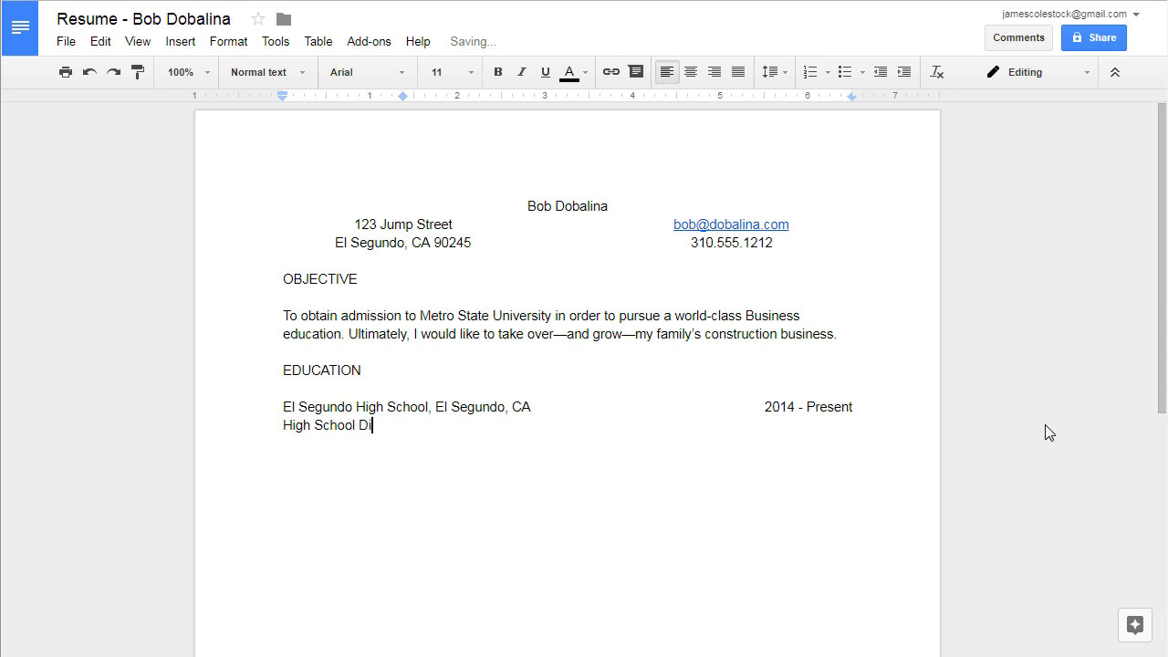
type("ploma, expected May 2018")
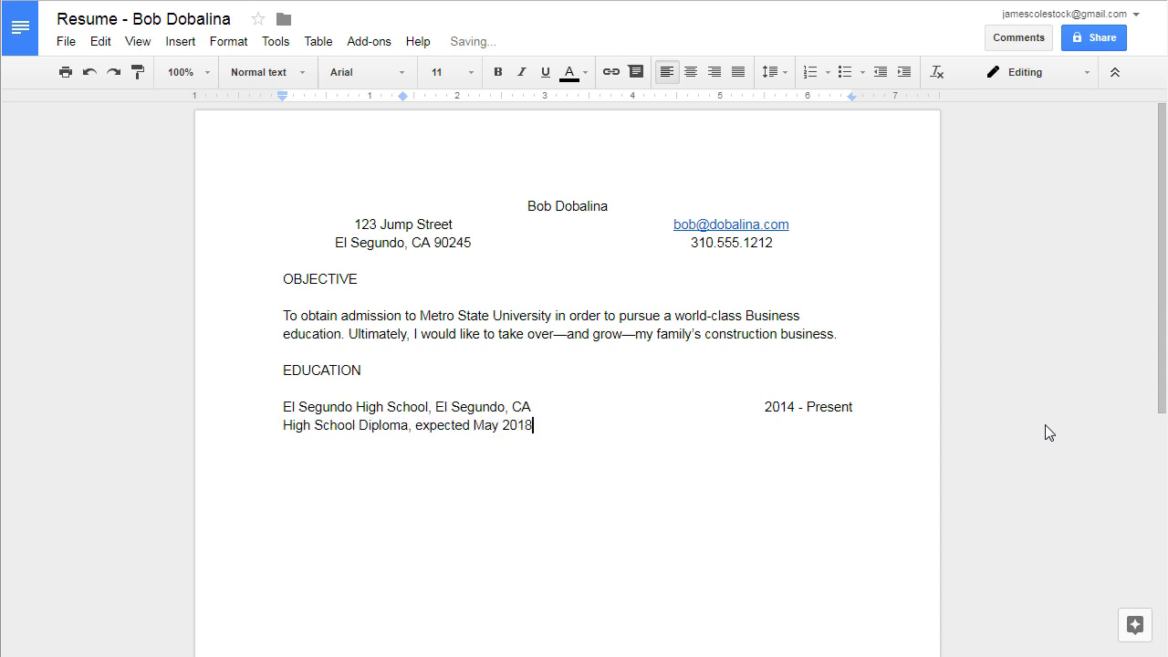
type("Cu")
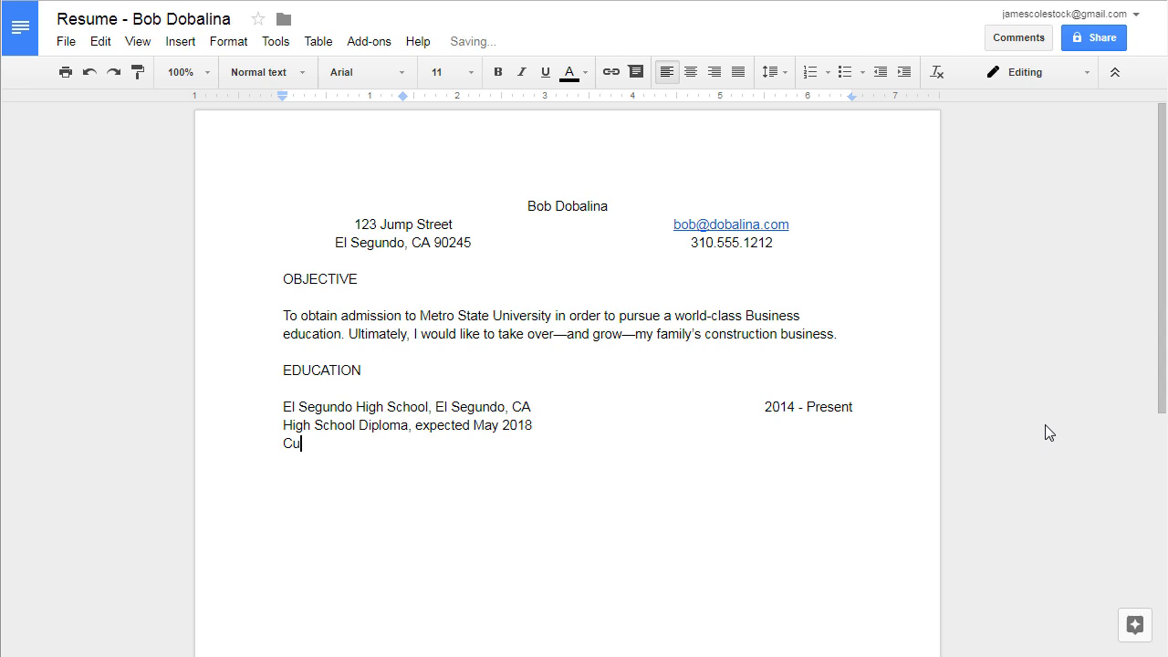
type("mulative GPA: 2.8")
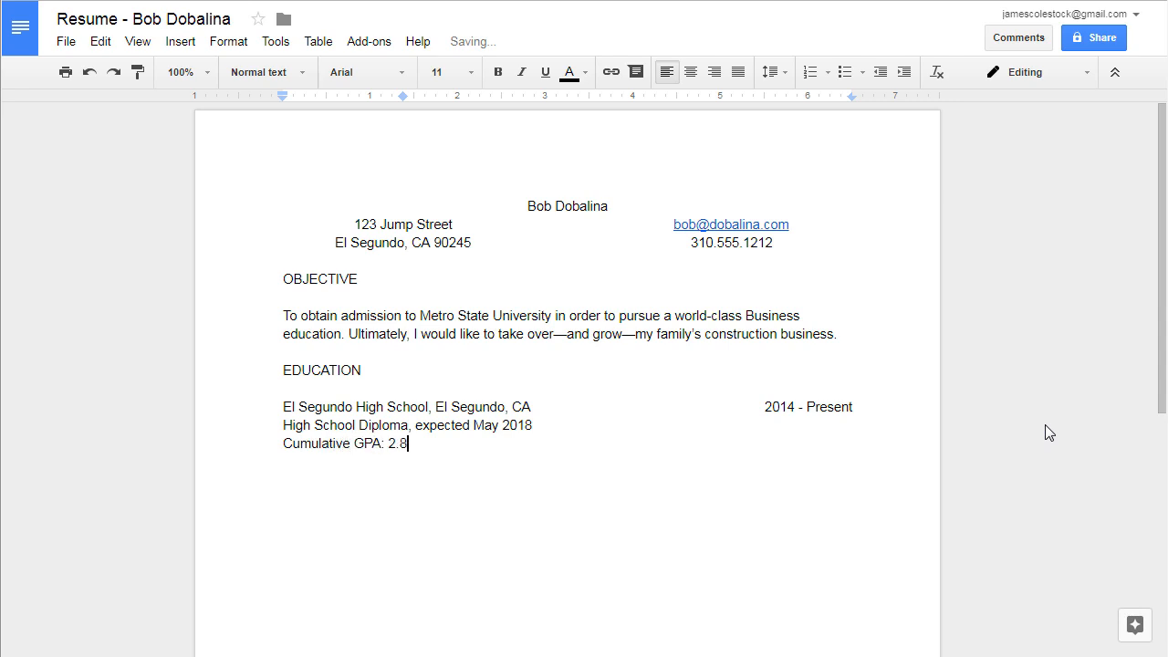
type("Extracurricul")
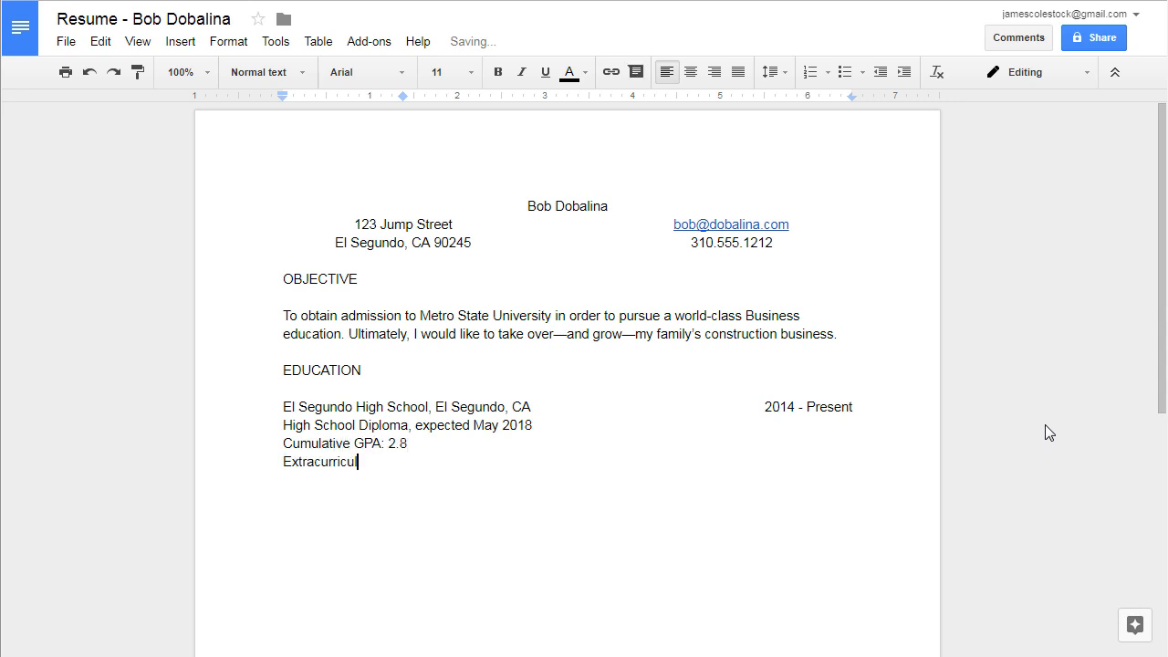
type("ar Activities: Robotics Club")
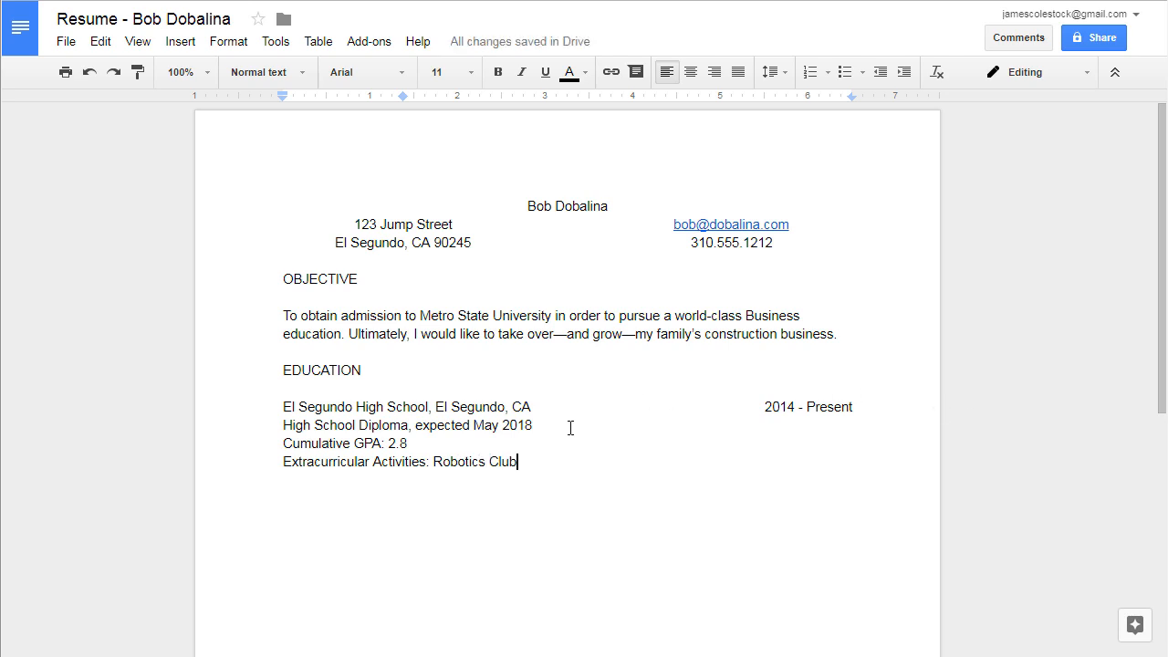
left_click(361, 72)
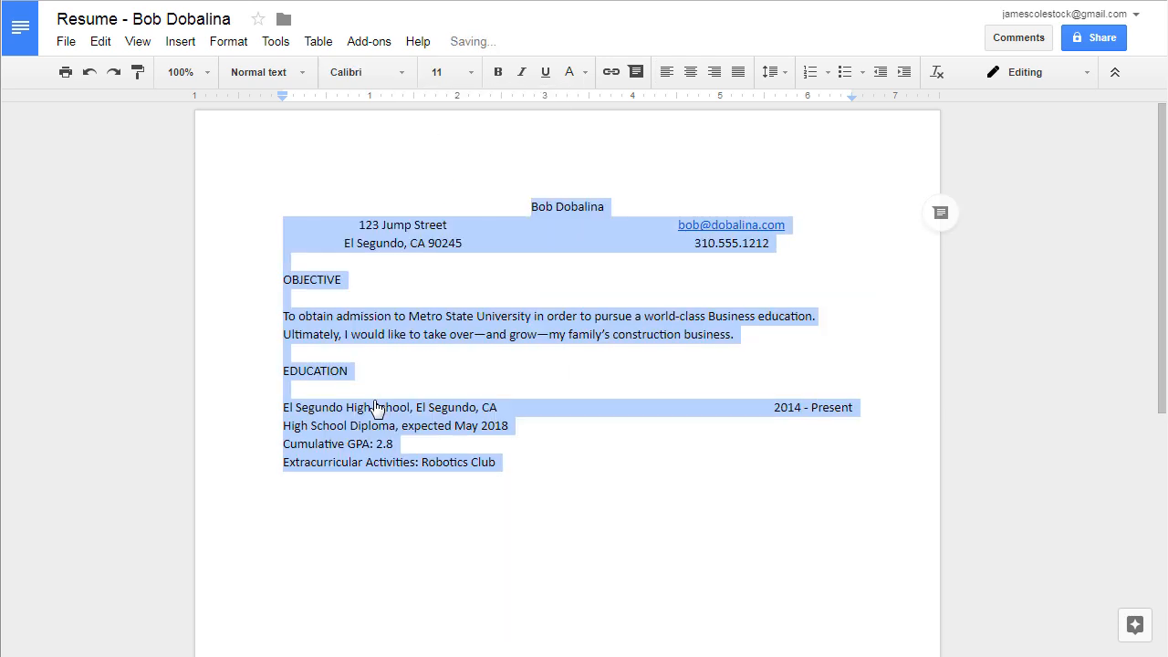
- Set the whole resume's text to 12-point size
left_click(471, 72)
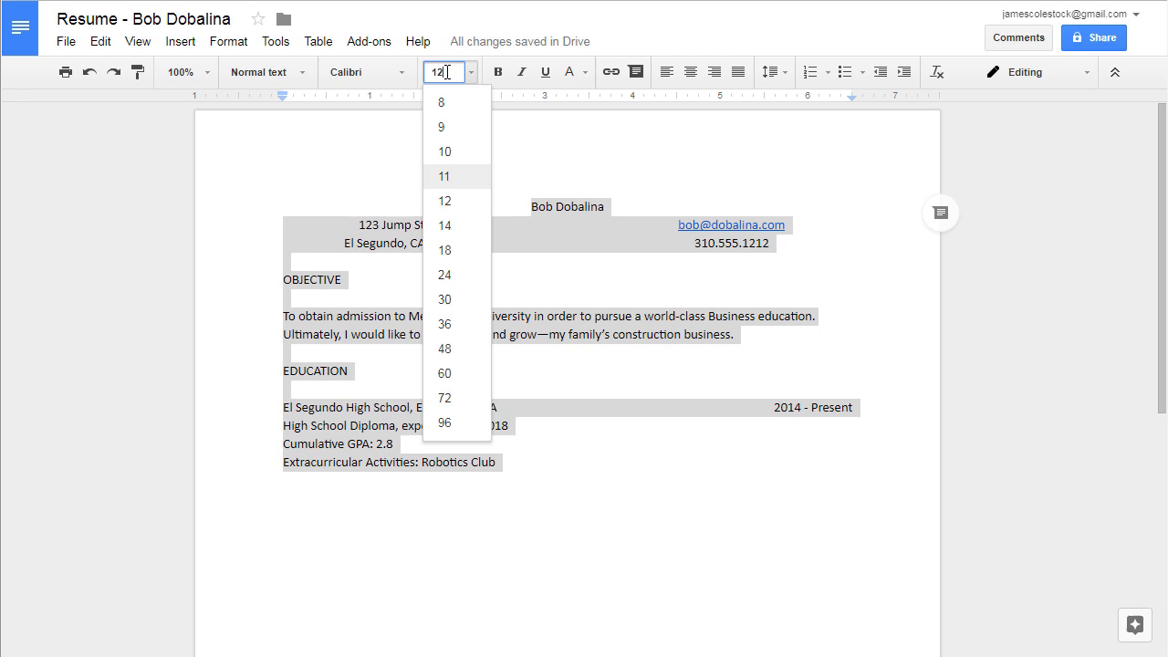
left_click(769, 72)
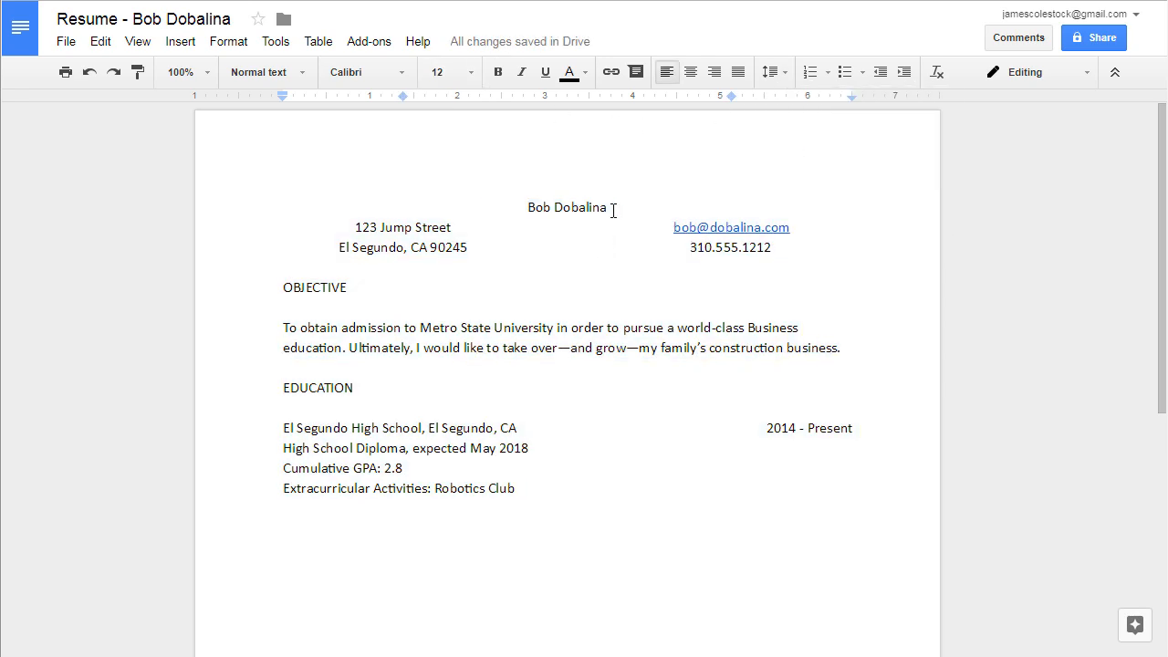
double_click(581, 207)
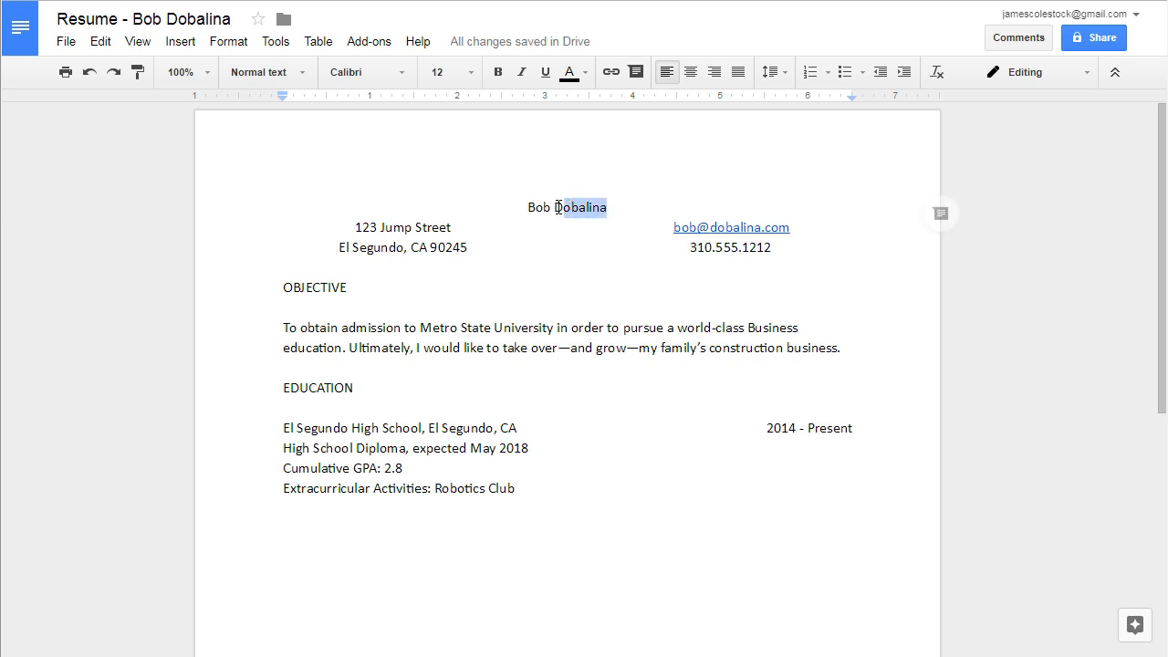
- Bold the name Bob Dobalina and the OBJECTIVE heading
left_click(497, 72)
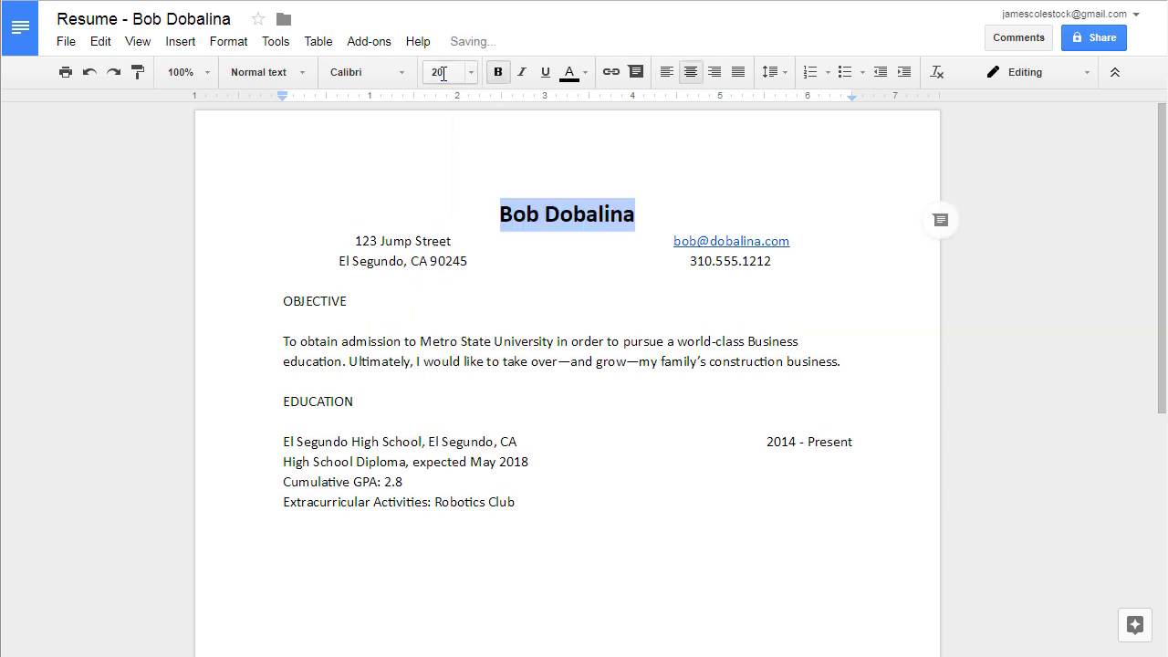
left_click(313, 301)
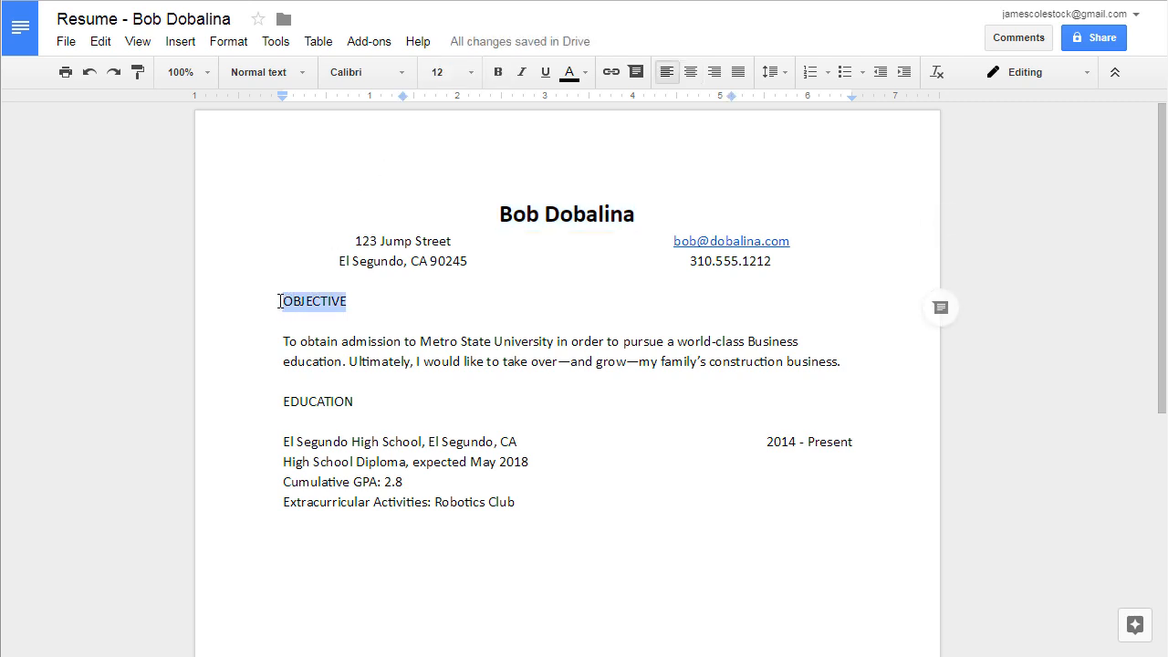
left_click(497, 73)
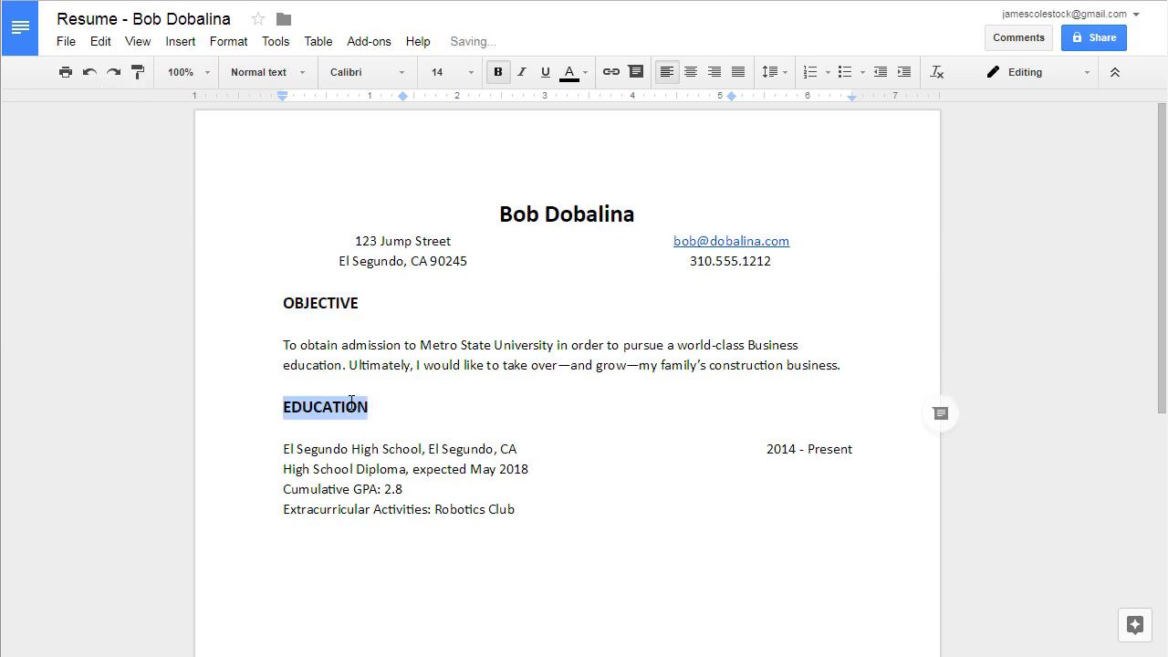
- Bold 'El Segundo High School', italicize 'expected May 2018', and place the King Soopers Work Experience below
left_click_drag(284, 448, 412, 448)
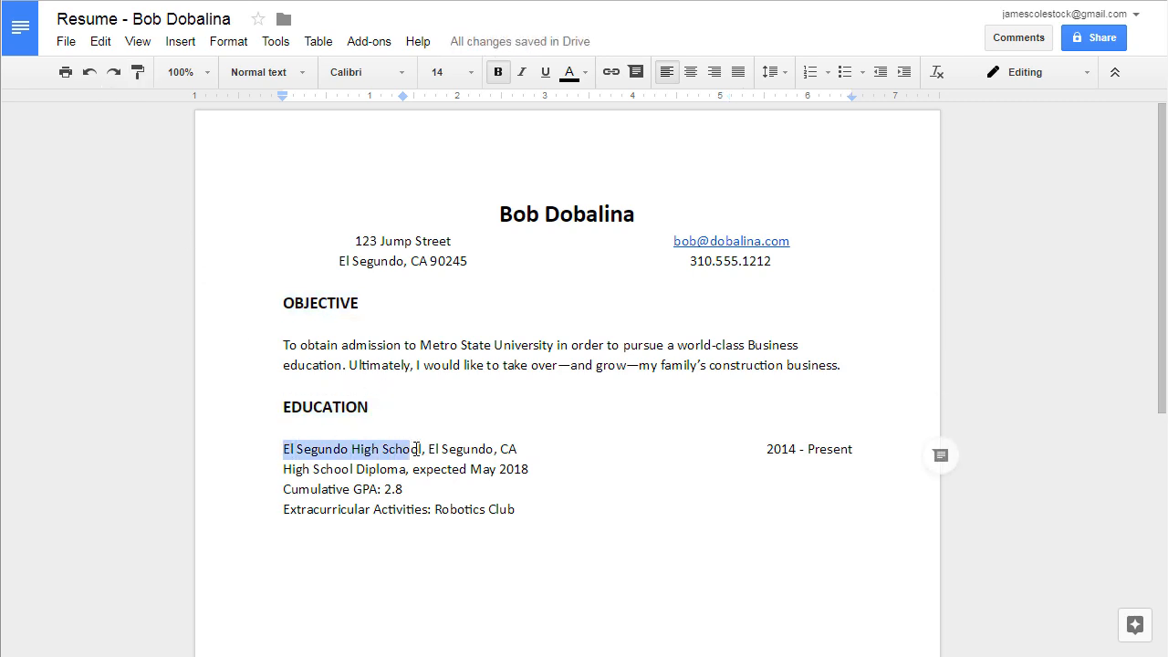
left_click(498, 72)
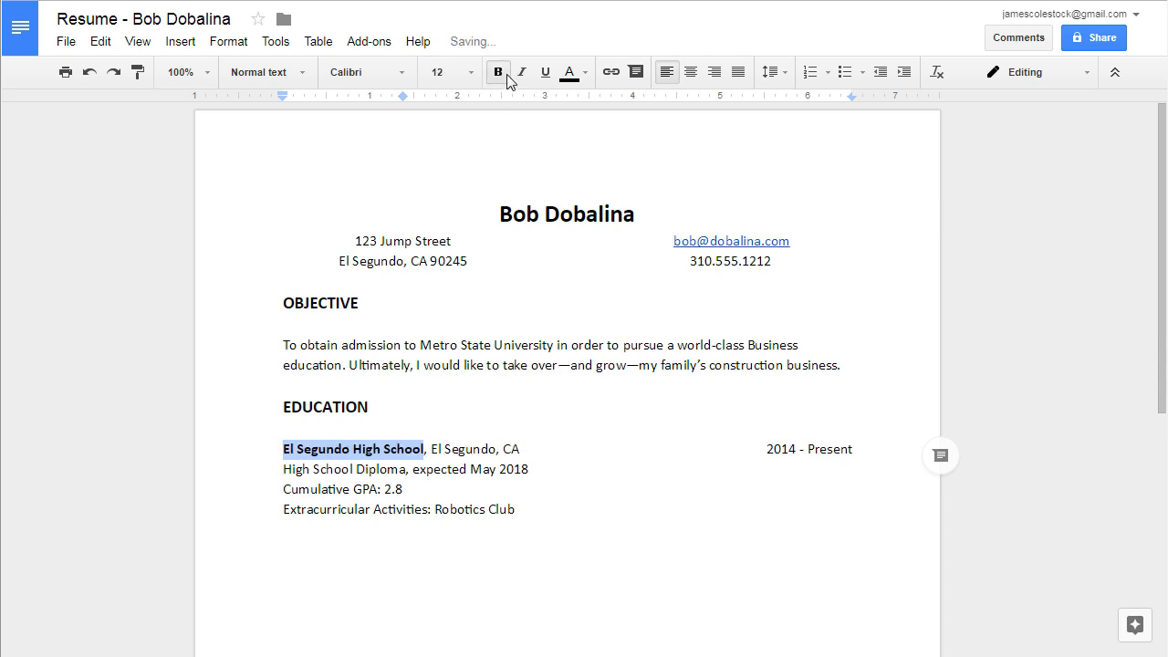
left_click_drag(413, 468, 527, 468)
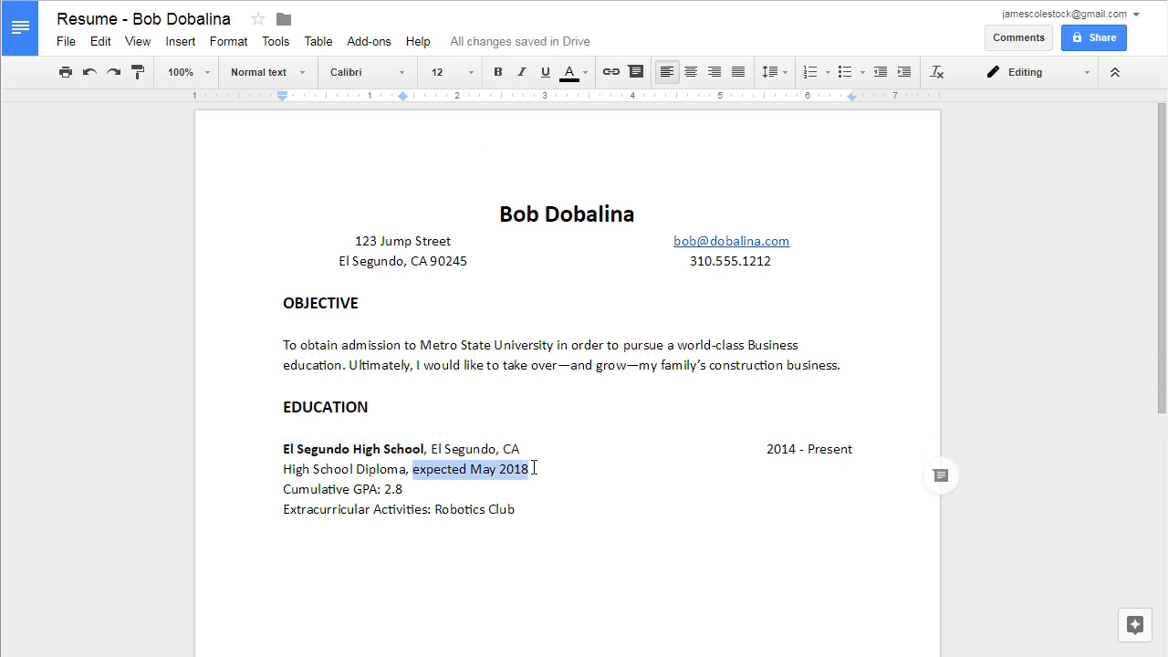
left_click(520, 72)
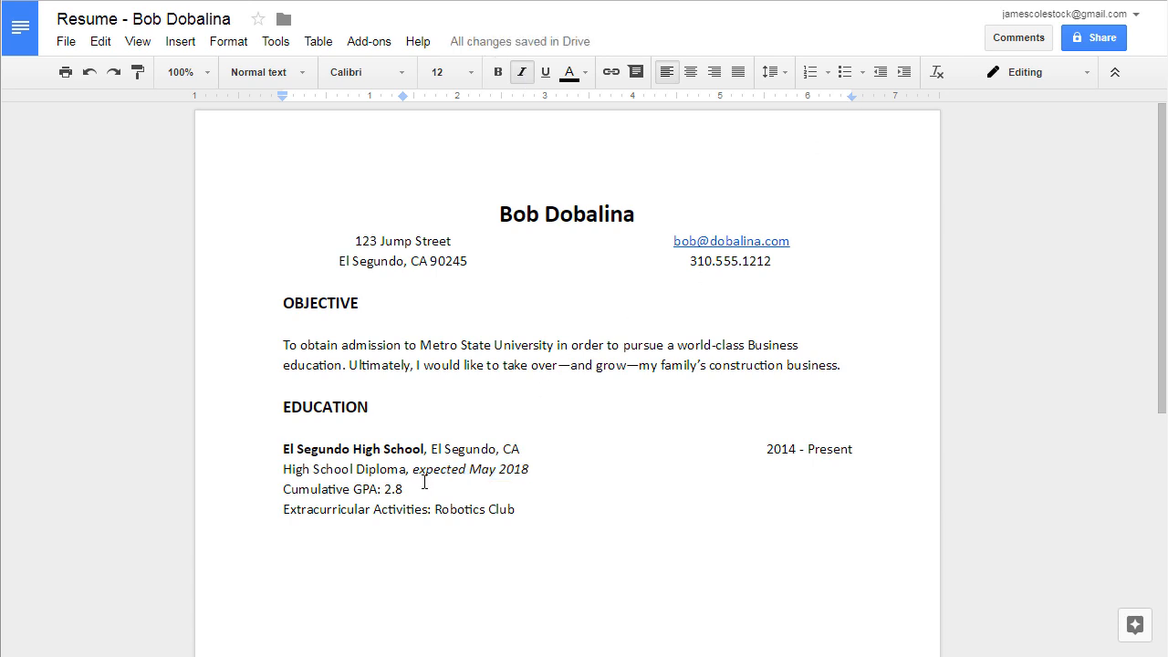
left_click(529, 469)
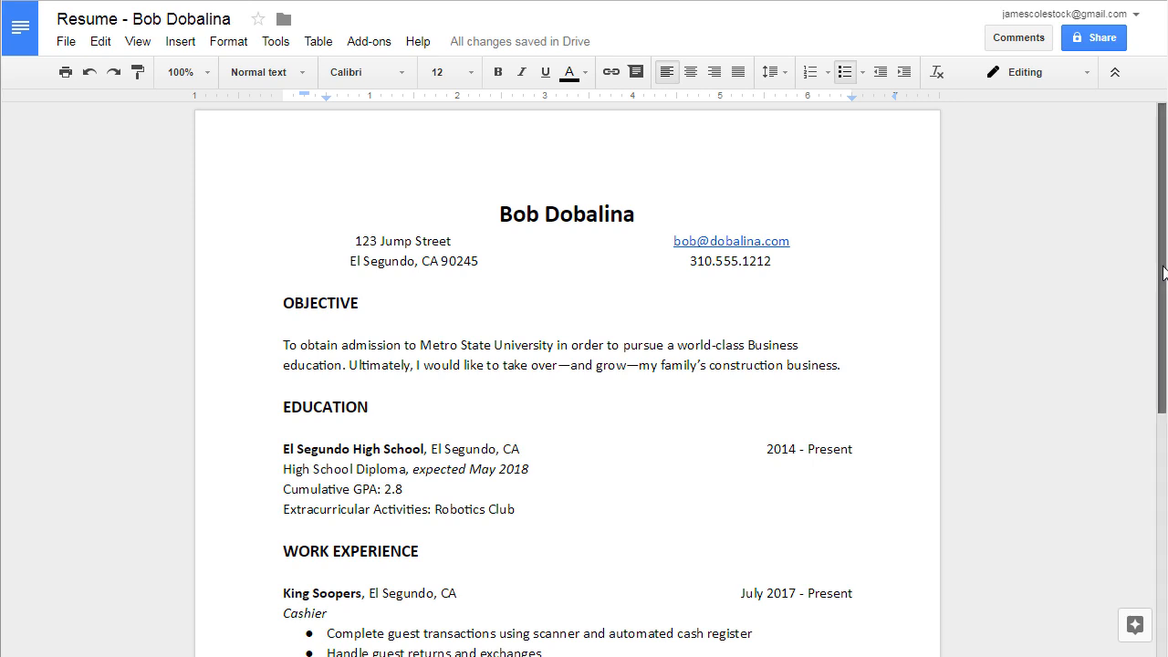
- Format the El Segundo Rescue Mission service entry and the bulleted three-item Skills section
scroll("down", 3)
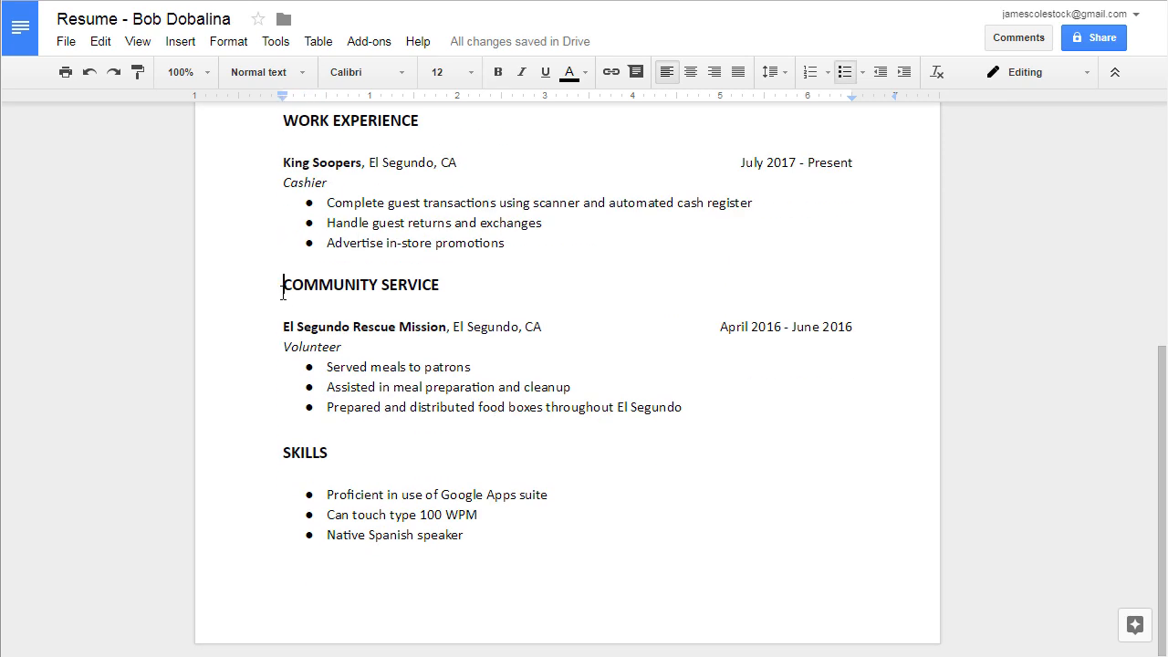
triple_click(361, 285)
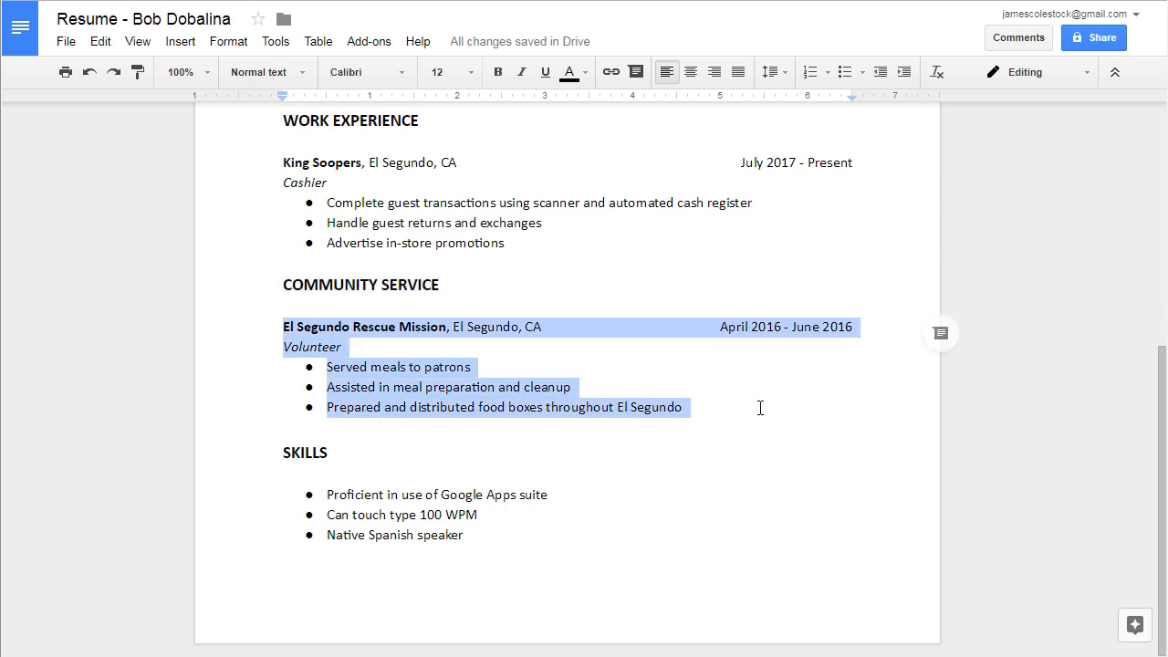
left_click(355, 407)
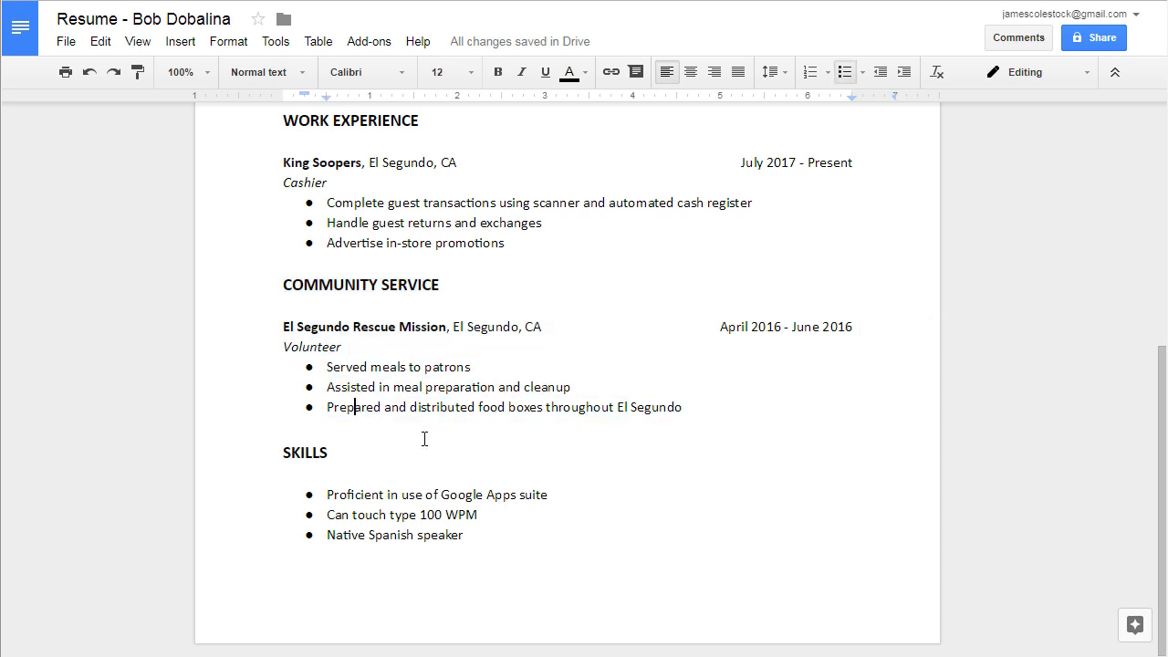
left_click_drag(284, 445, 509, 534)
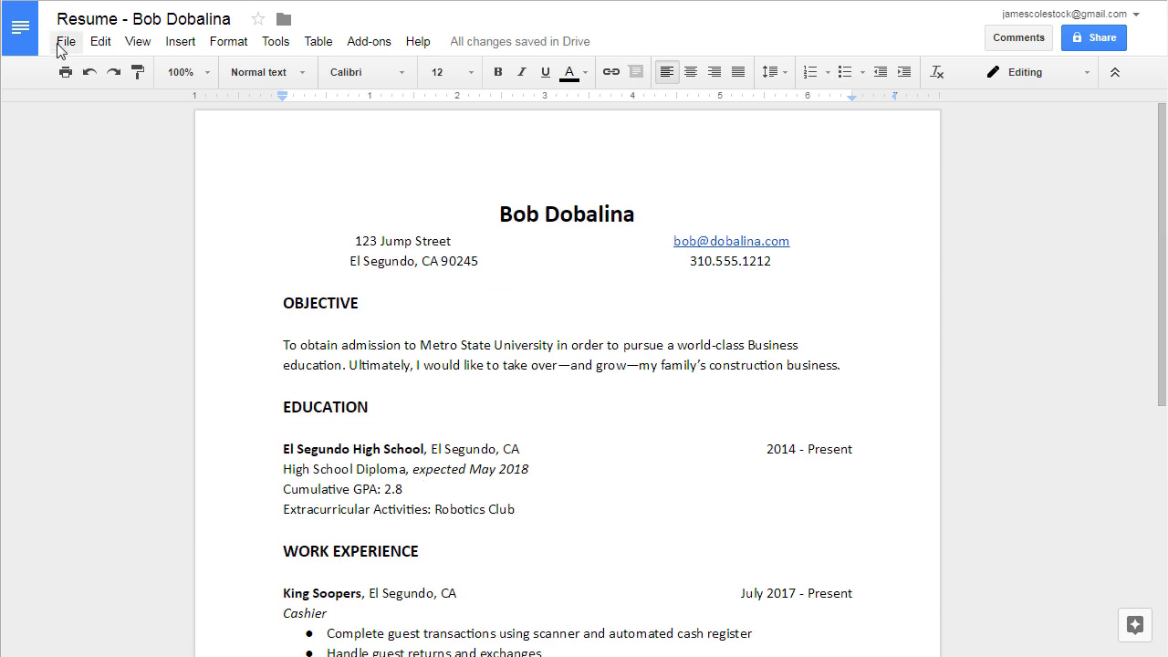
- Download the resume as a PDF, saving 'Resume - Bob Dobalina.pdf' to Downloads
left_click(65, 41)
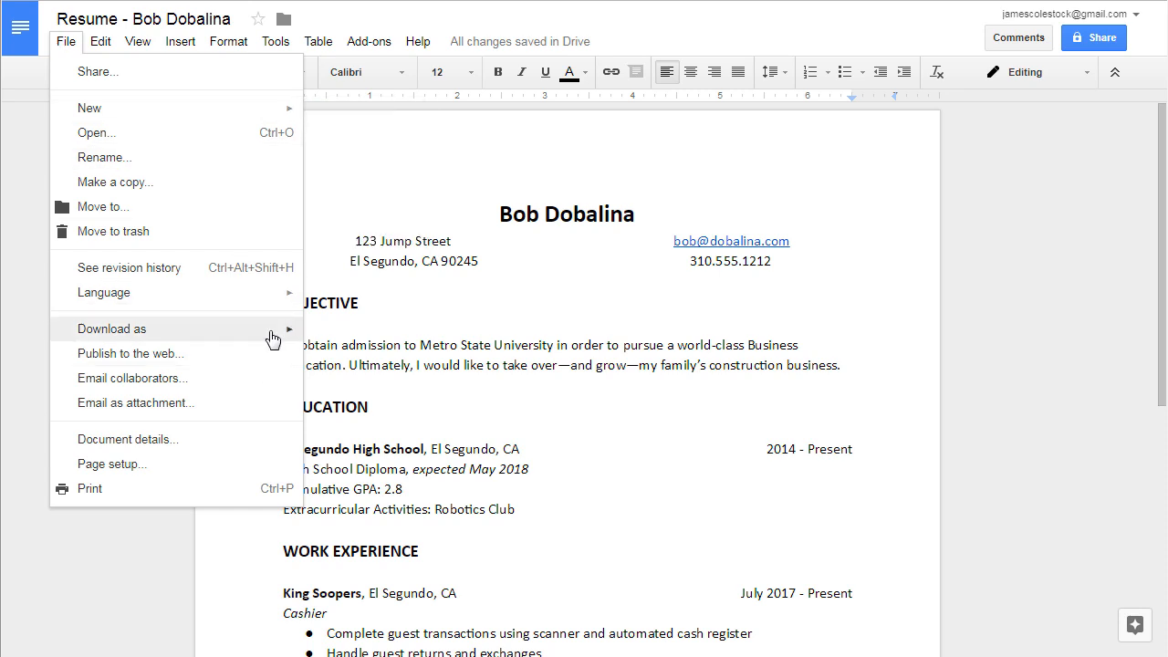
left_click(364, 413)
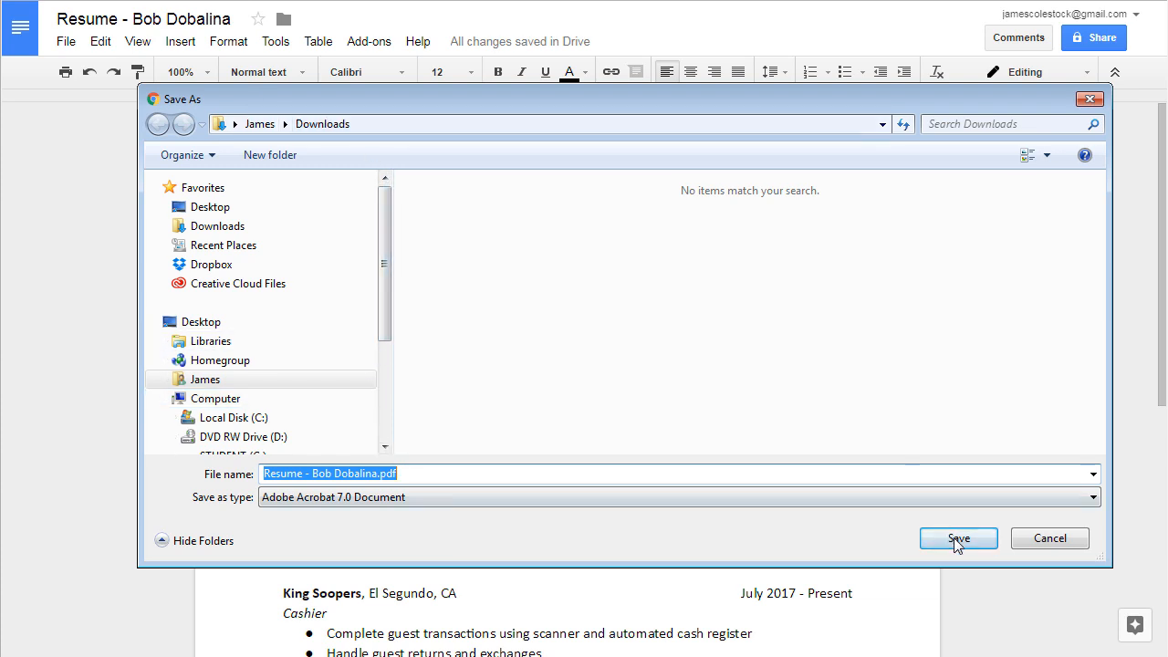
left_click(958, 537)
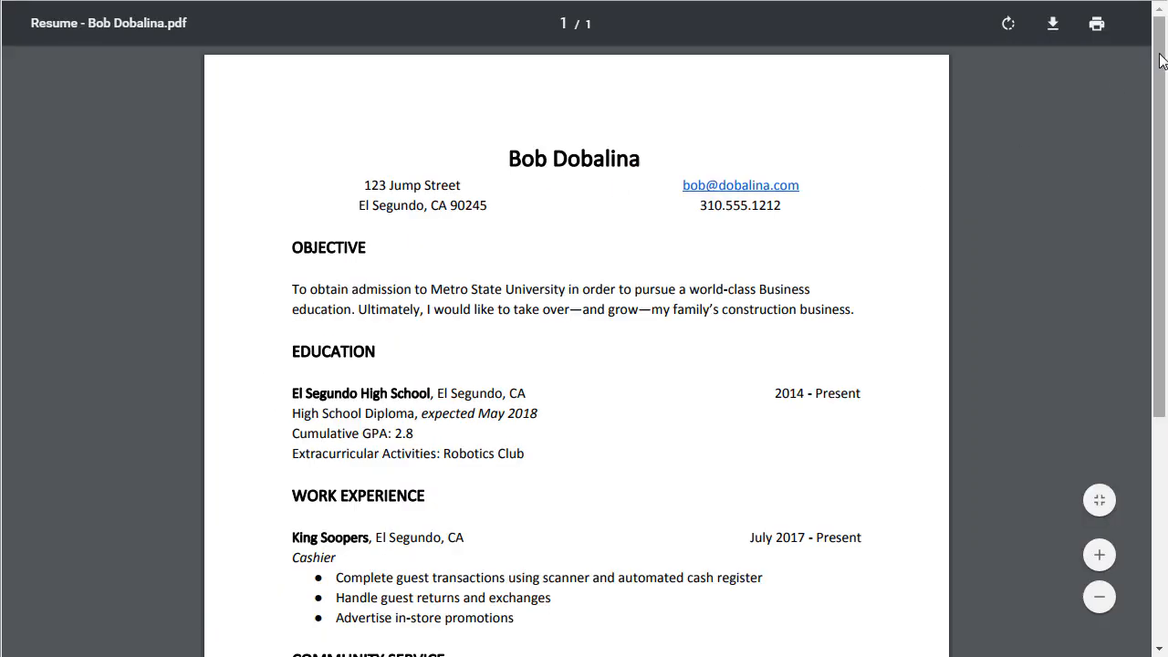
scroll("down", 3)
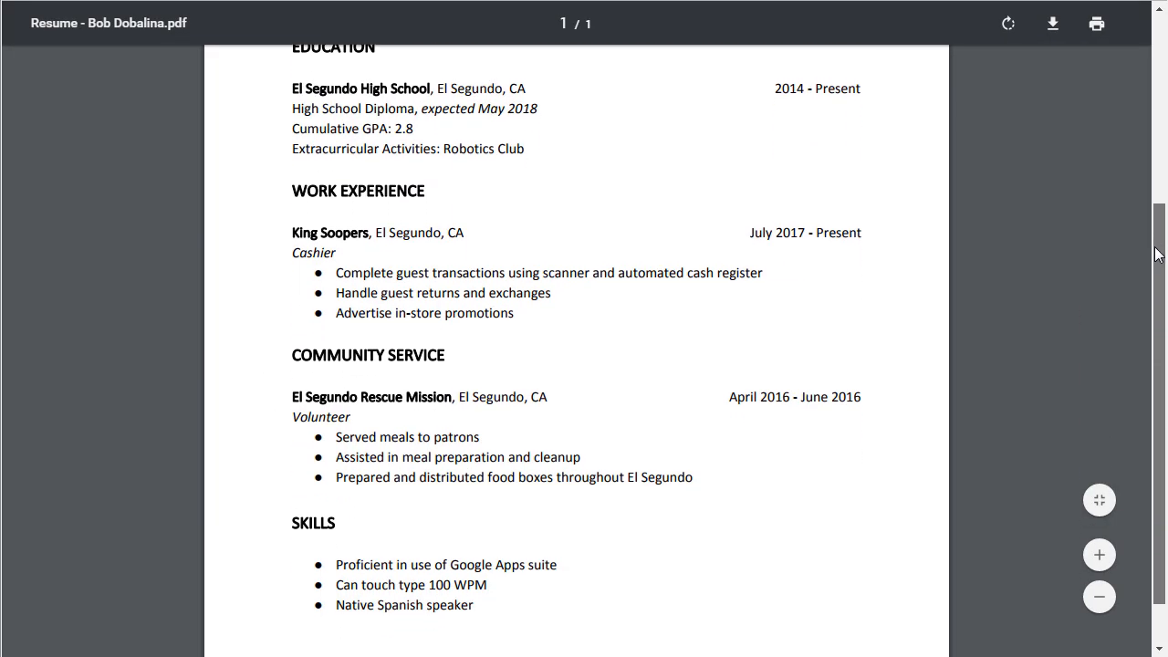
scroll("up", 3)
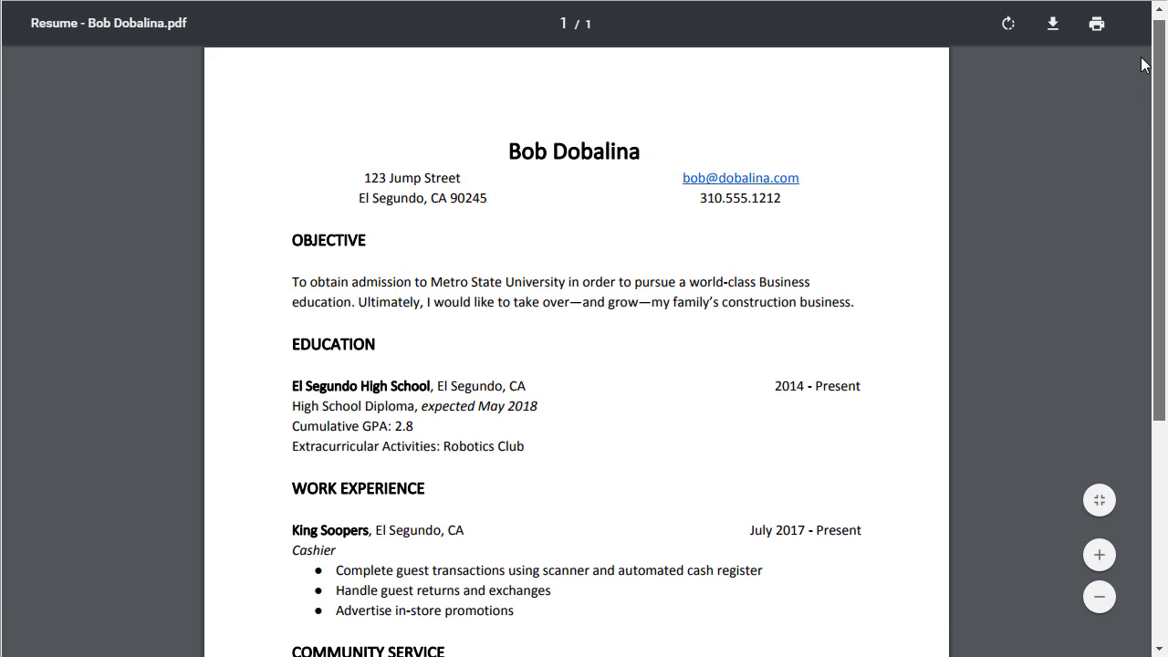